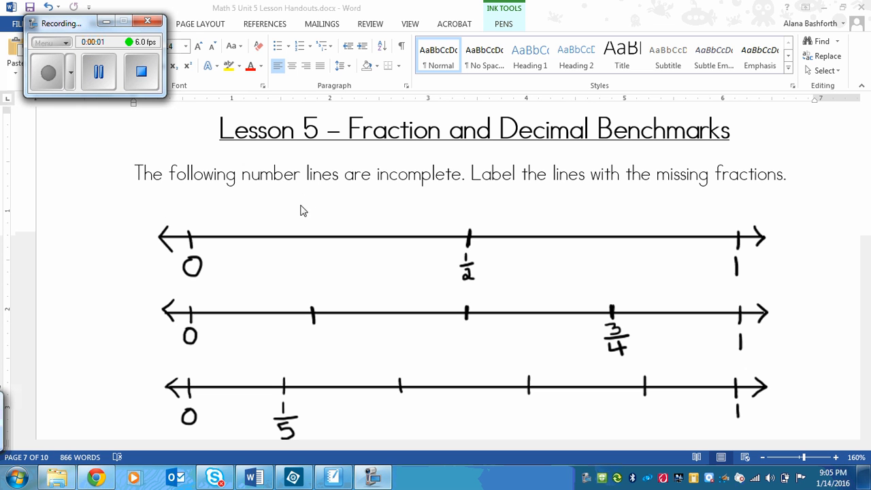
pyautogui.moveTo(431, 155)
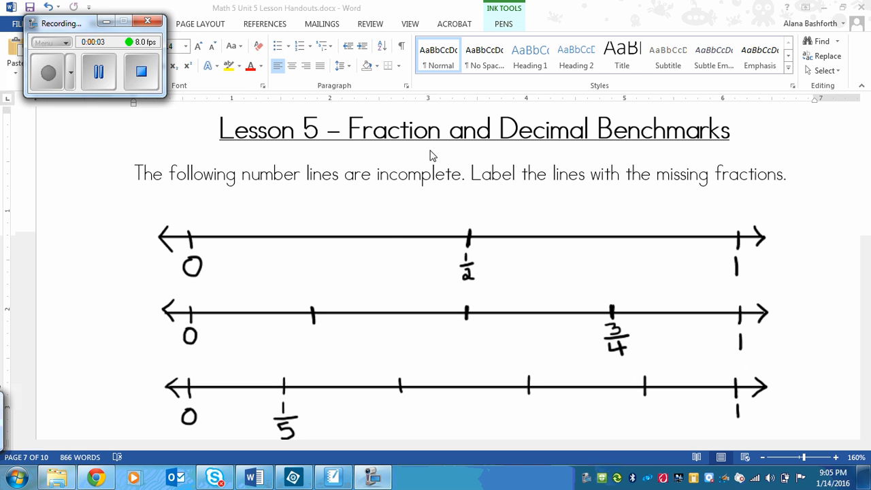
pyautogui.moveTo(698, 133)
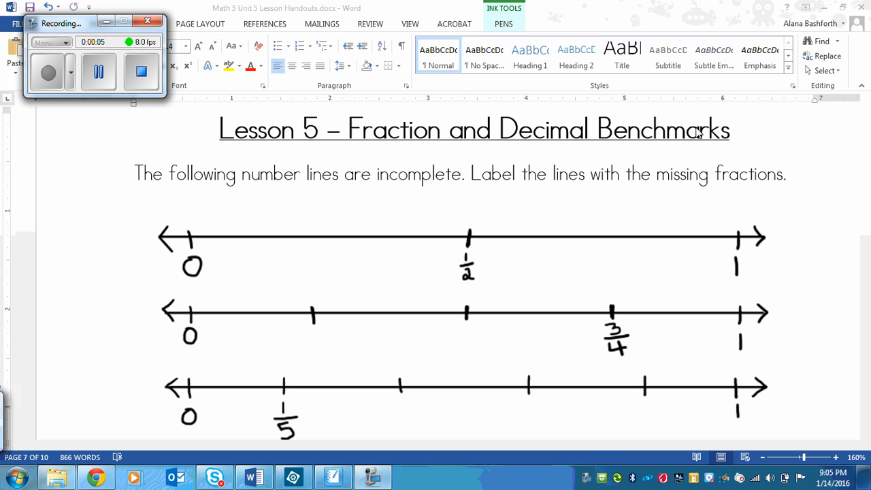
pyautogui.moveTo(698, 83)
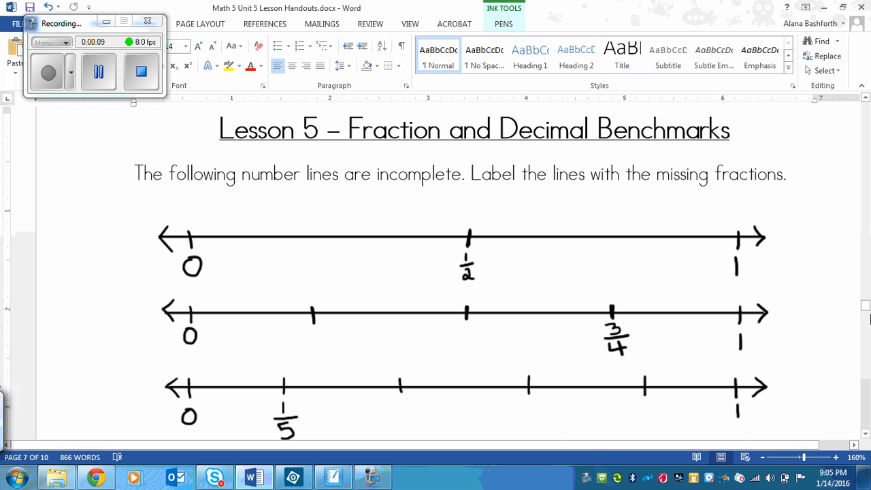
# Hand-write a magenta 2 beside the end of the halves number line
pyautogui.scroll(-3)
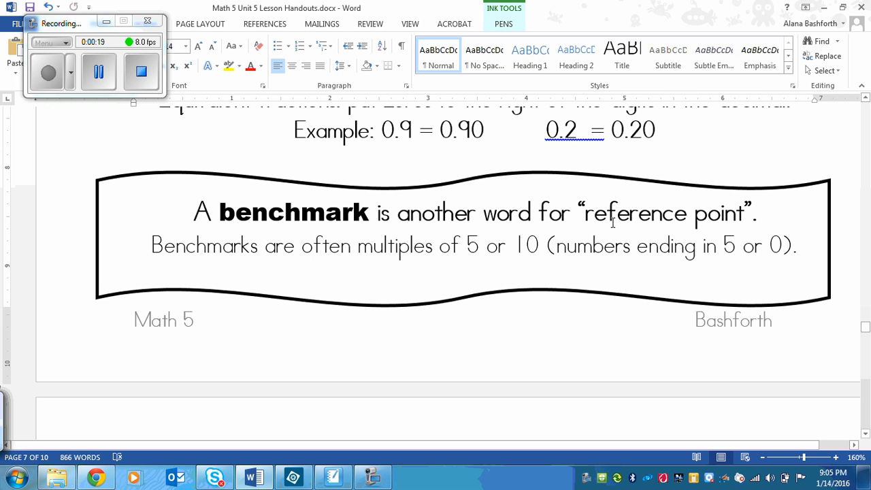
pyautogui.moveTo(207, 291)
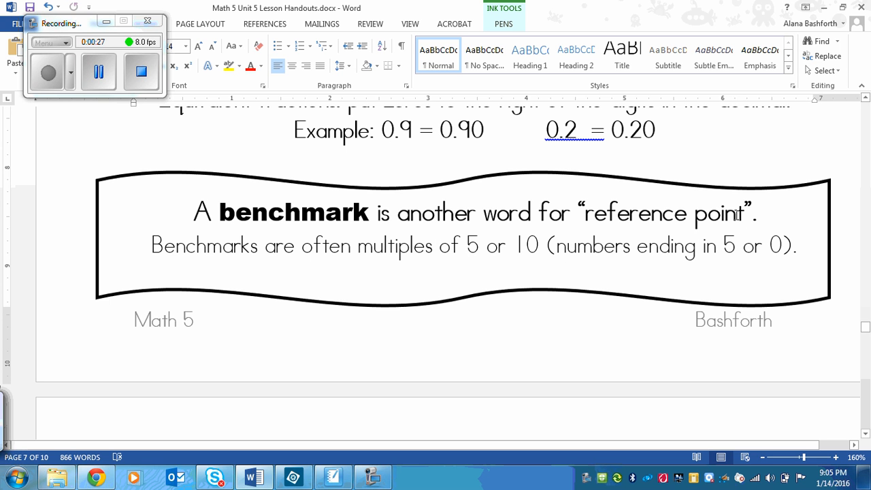
pyautogui.moveTo(447, 318)
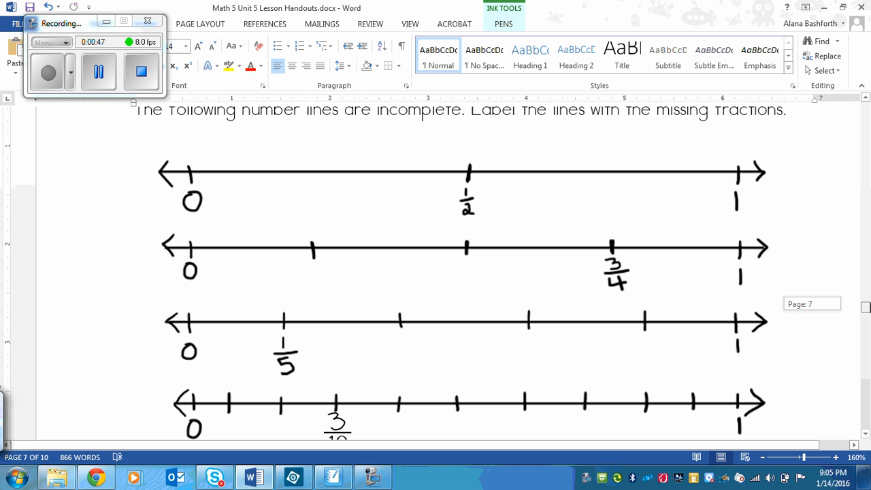
pyautogui.moveTo(458, 266)
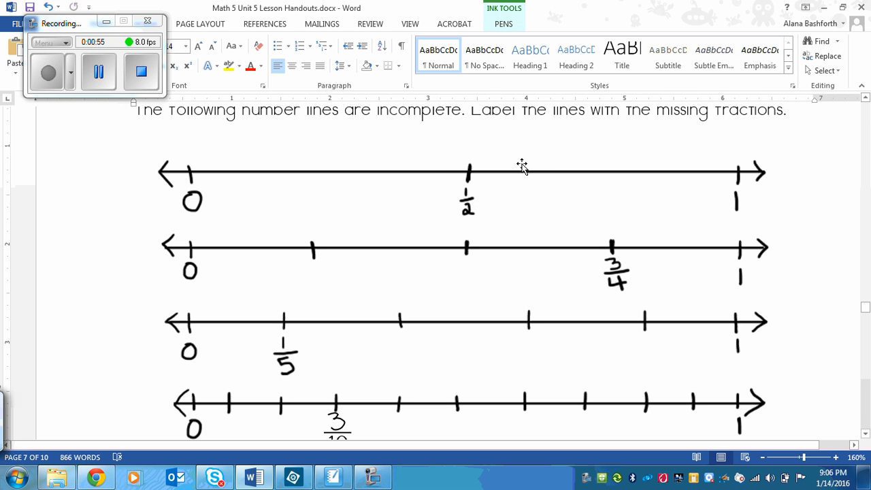
pyautogui.moveTo(264, 361)
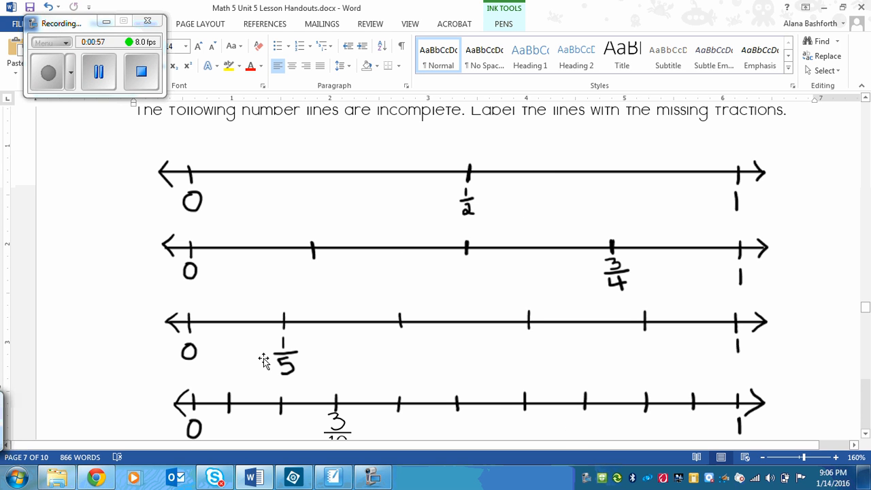
pyautogui.moveTo(235, 145)
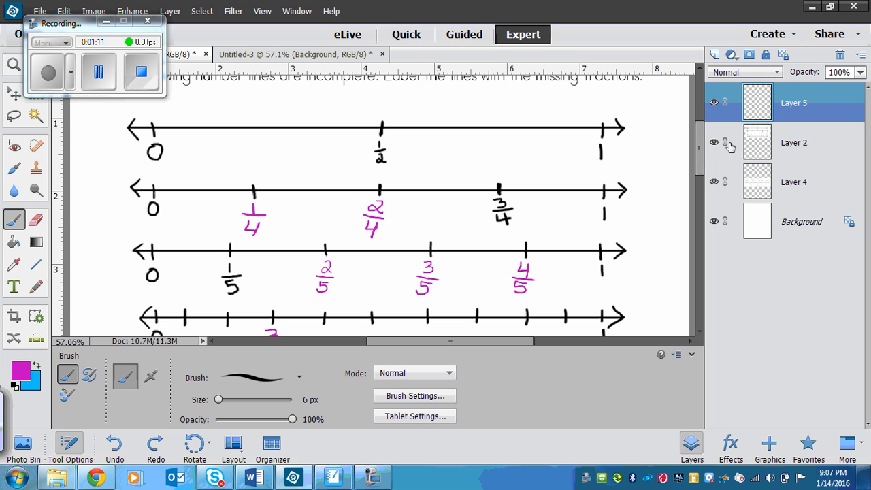
pyautogui.moveTo(325, 128)
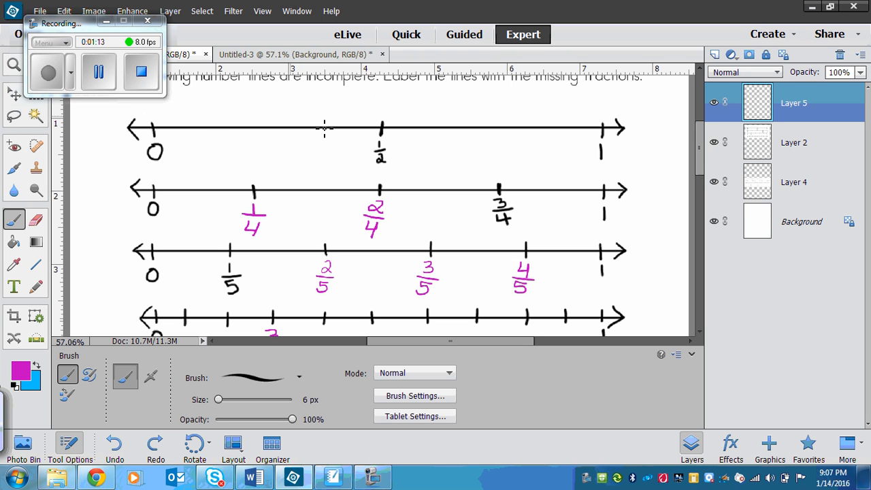
pyautogui.moveTo(367, 163)
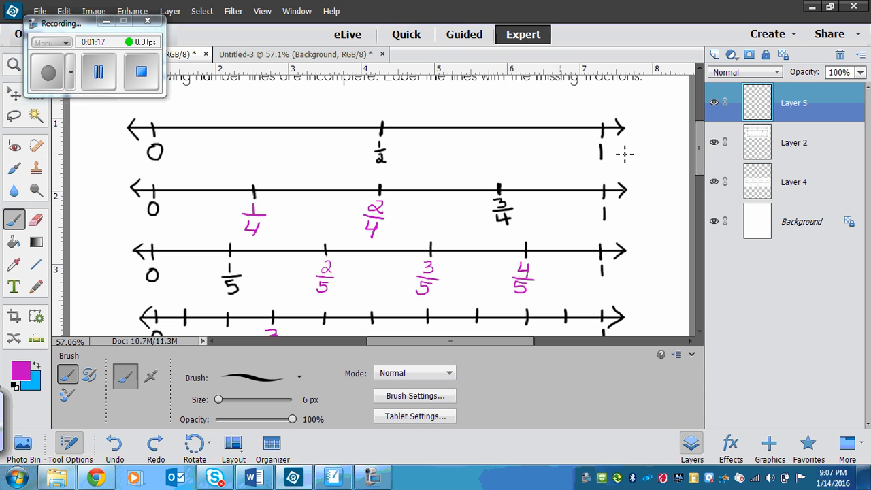
pyautogui.moveTo(626, 143); pyautogui.dragTo(653, 122)
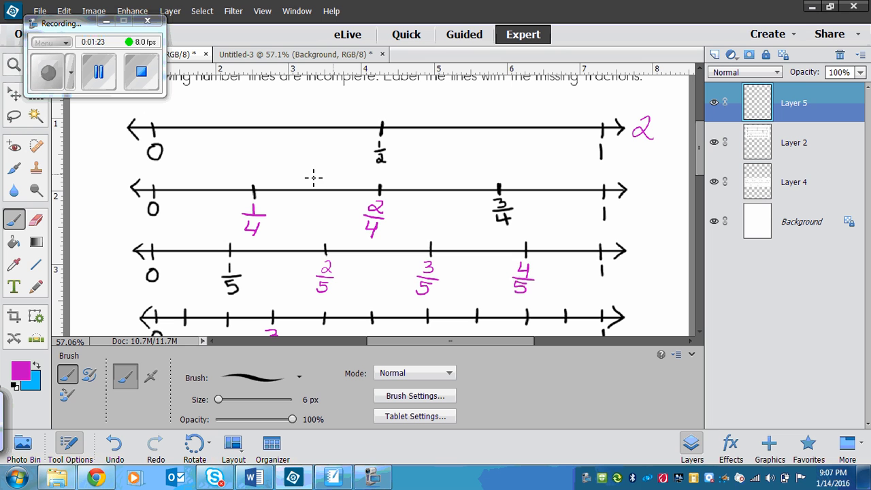
pyautogui.moveTo(194, 217)
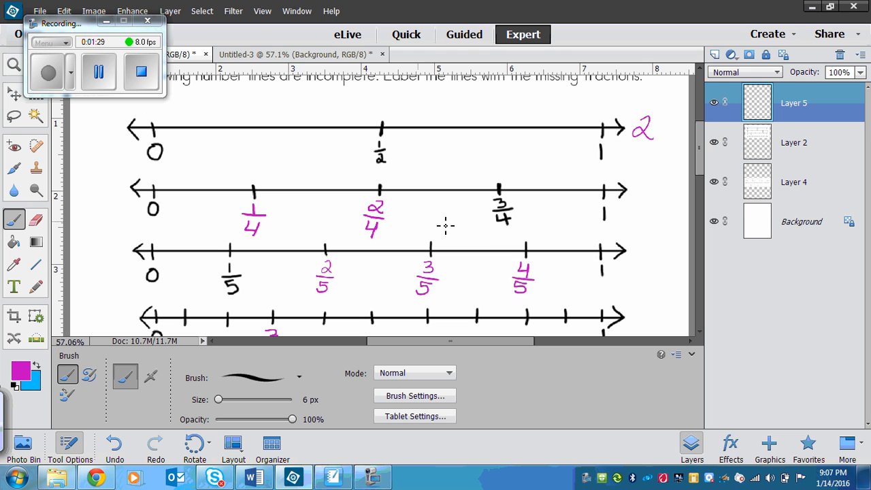
pyautogui.moveTo(642, 198)
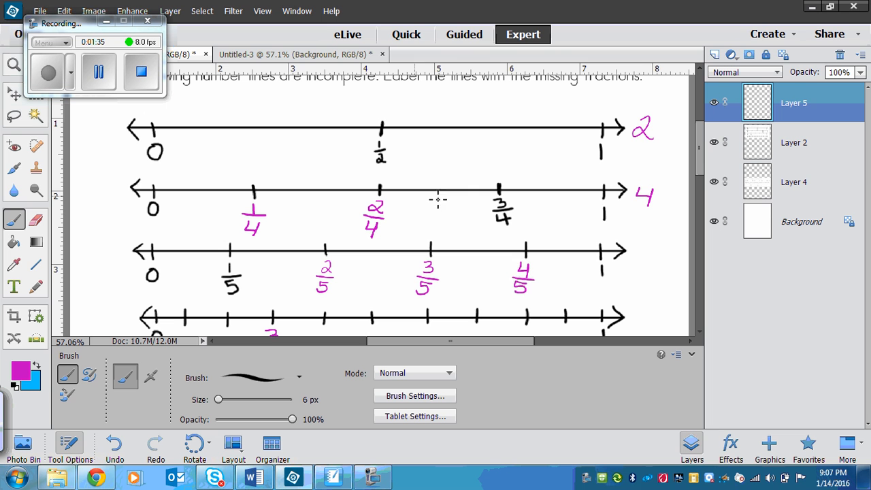
pyautogui.moveTo(611, 211)
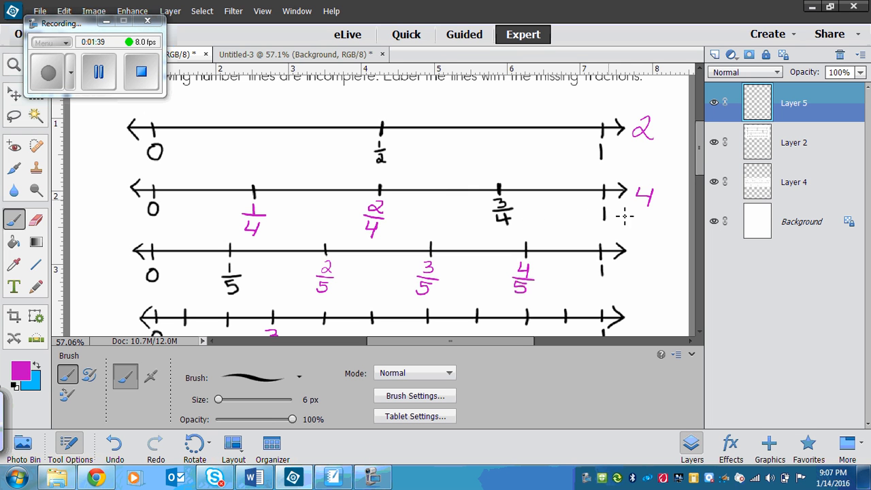
pyautogui.moveTo(162, 191)
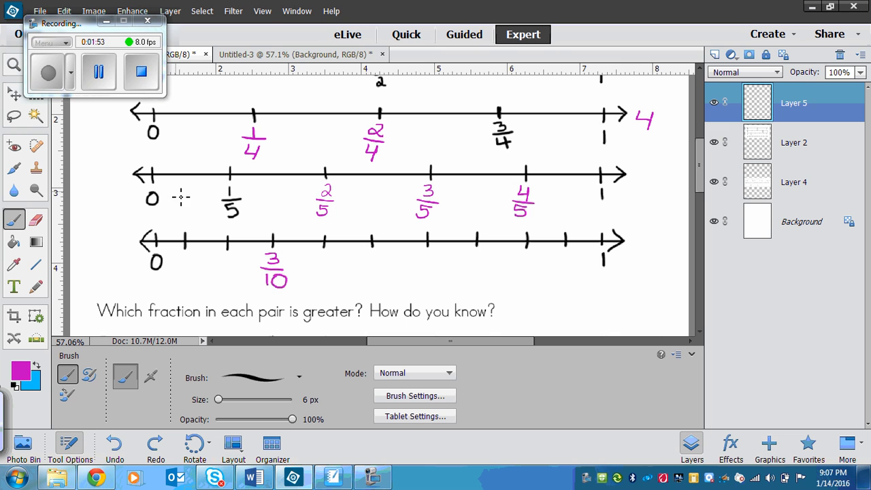
pyautogui.moveTo(668, 180)
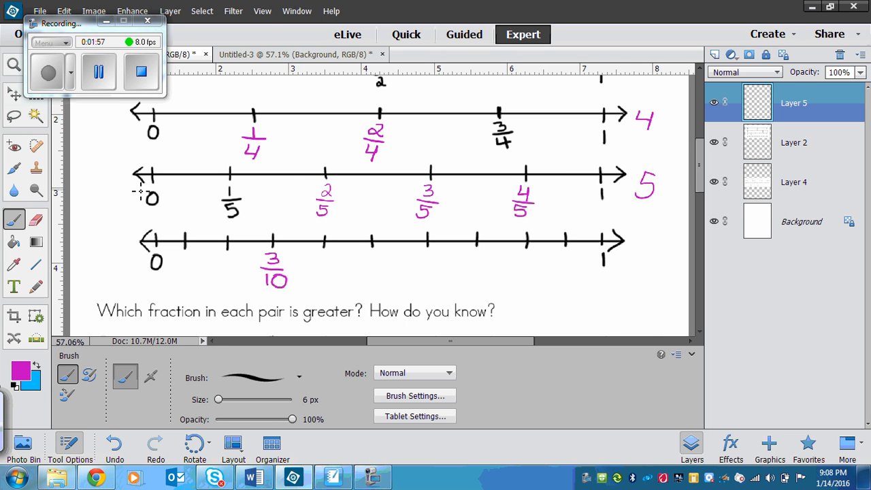
pyautogui.moveTo(155, 189)
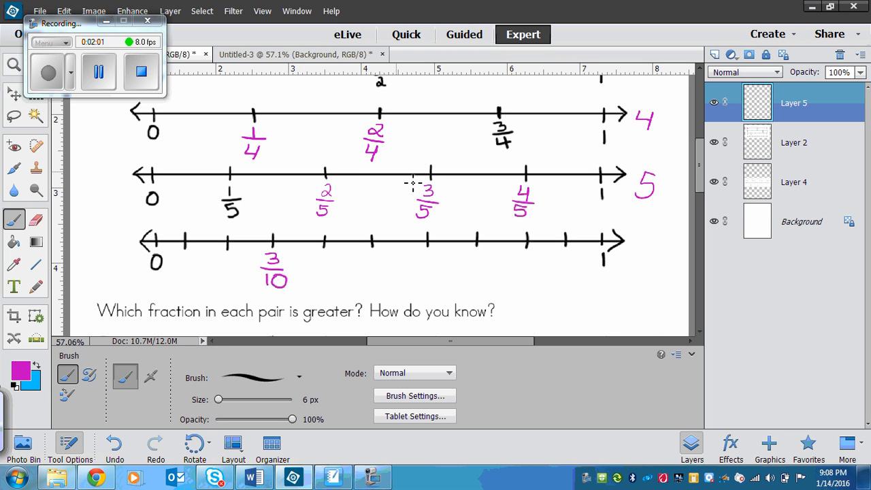
pyautogui.moveTo(610, 197)
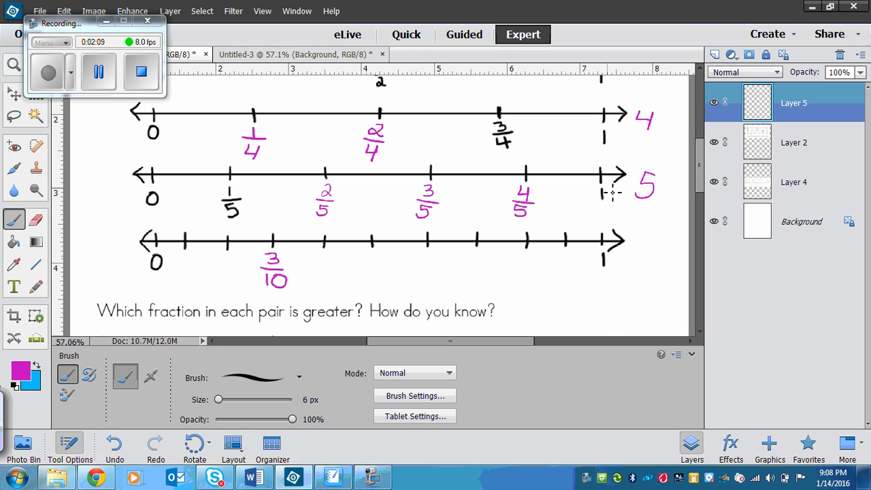
pyautogui.moveTo(545, 141)
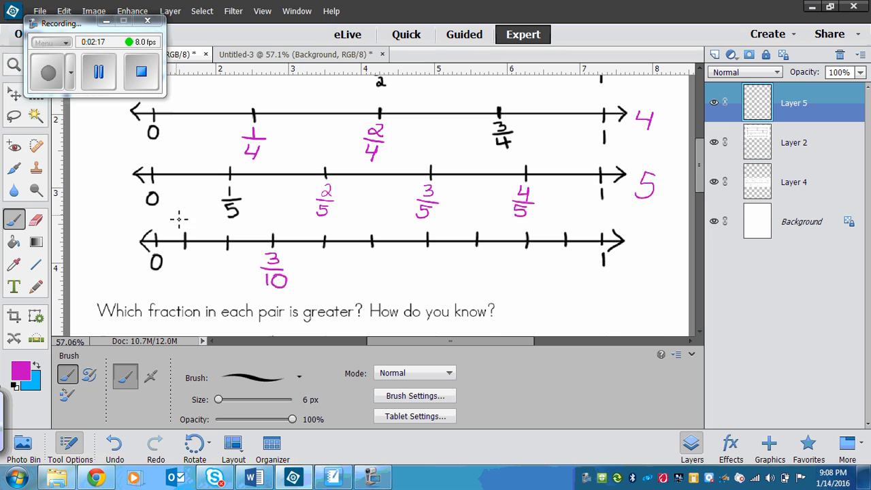
pyautogui.moveTo(210, 169)
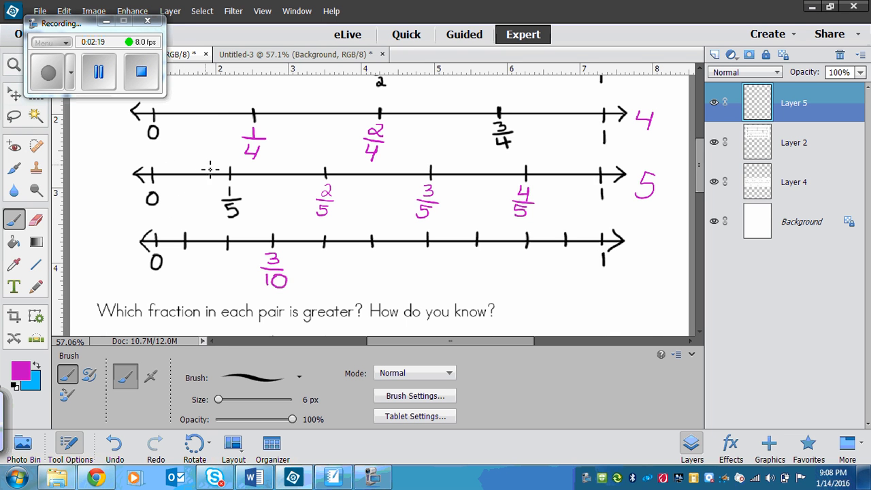
pyautogui.moveTo(403, 198)
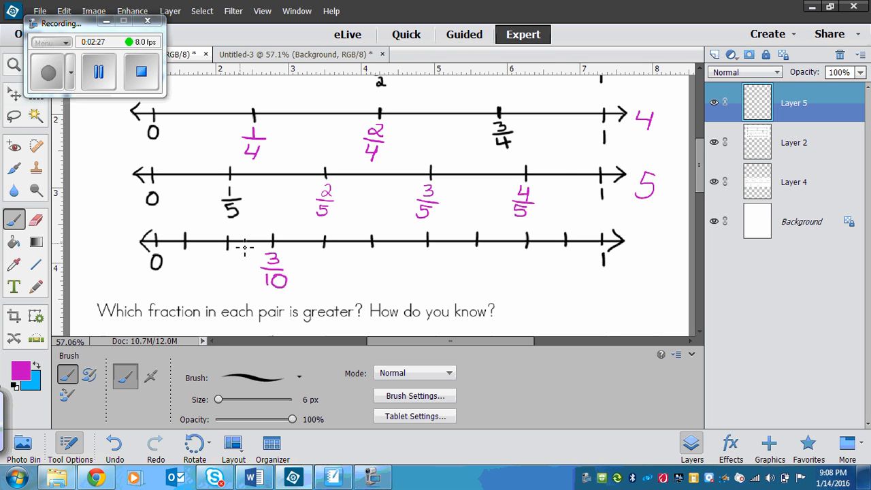
pyautogui.moveTo(308, 245)
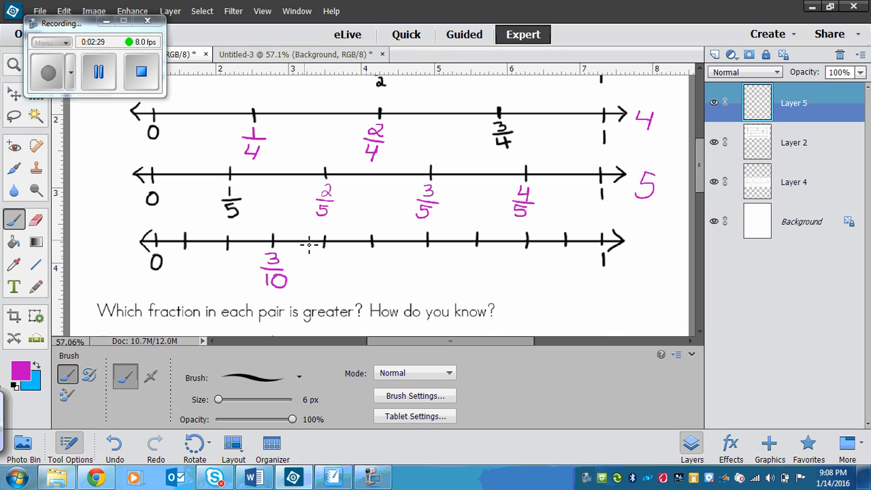
pyautogui.moveTo(263, 221)
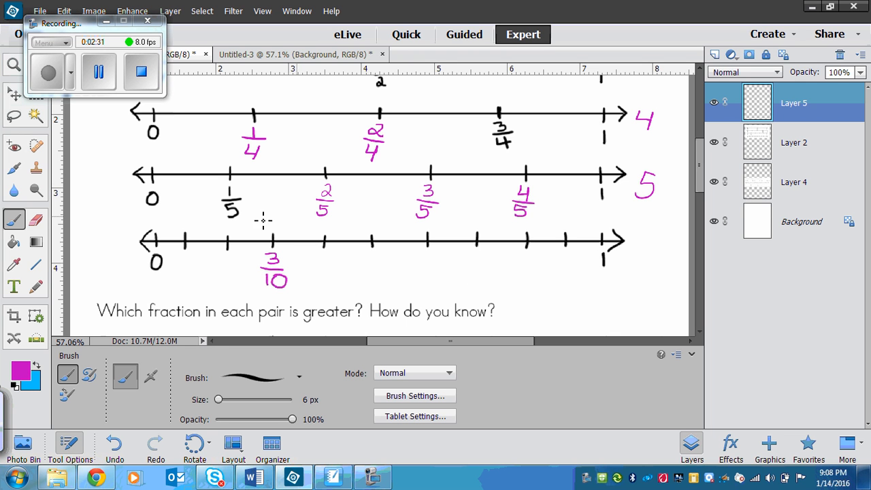
pyautogui.moveTo(299, 282)
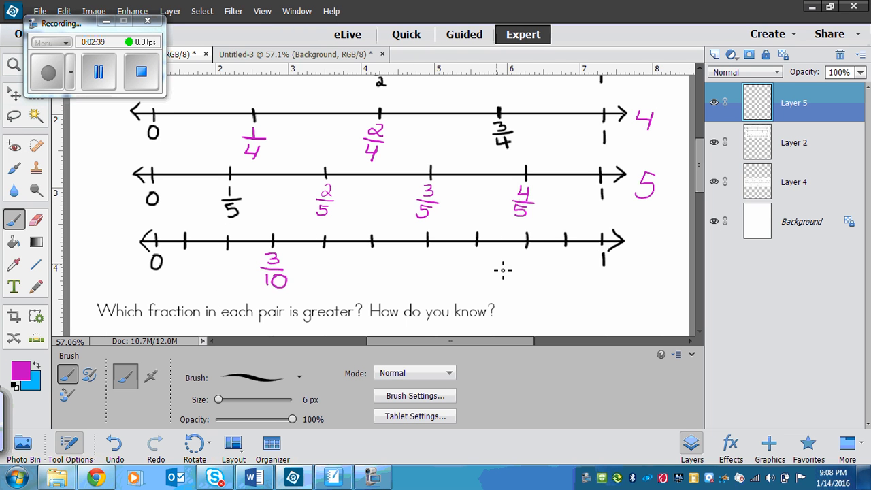
pyautogui.moveTo(305, 263)
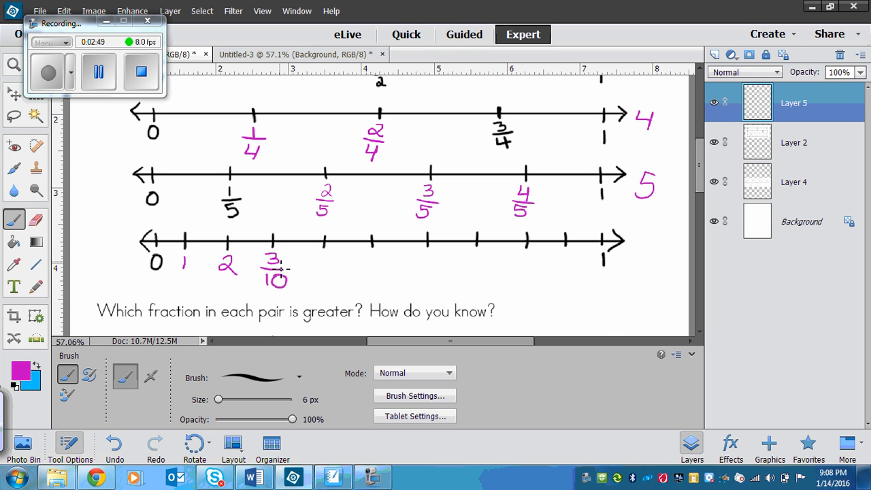
# Begin labelling the end mark of the tenths number line with a magenta 10
pyautogui.click(324, 264)
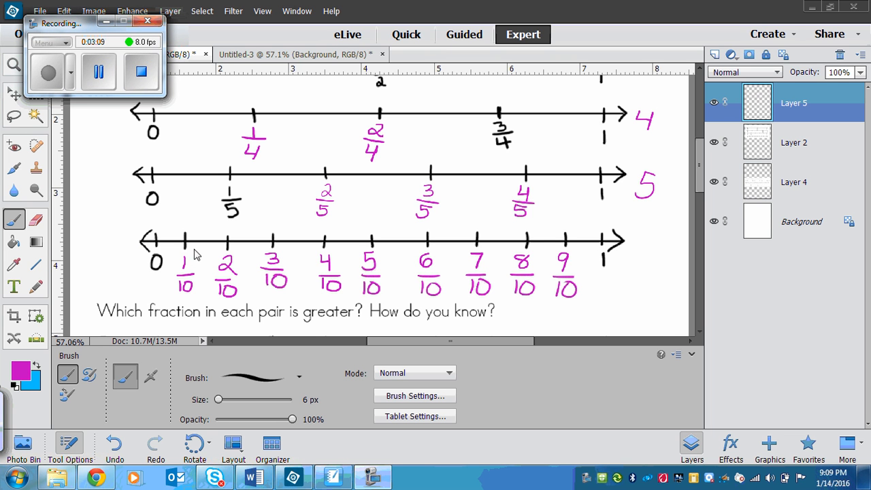
pyautogui.moveTo(449, 311)
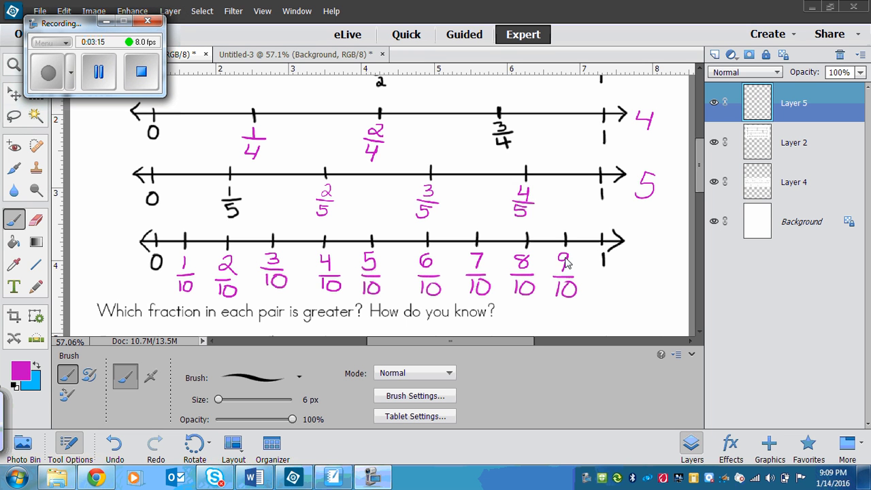
pyautogui.moveTo(620, 273)
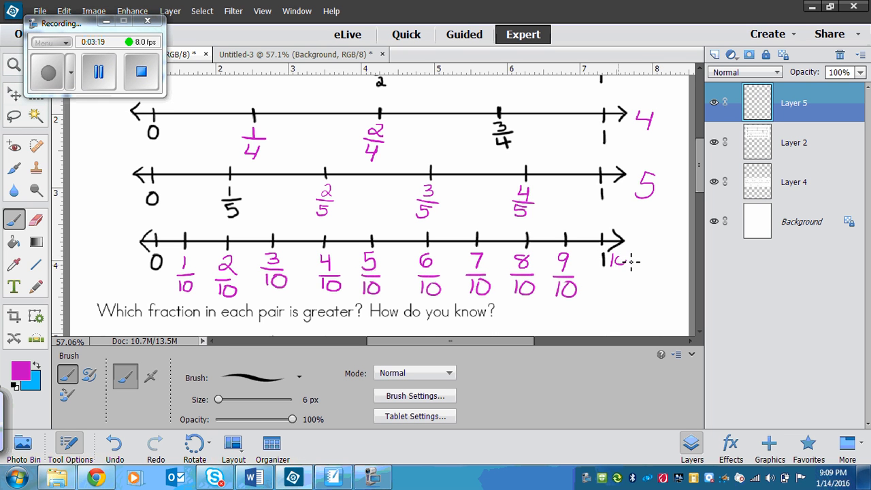
pyautogui.moveTo(609, 259); pyautogui.dragTo(619, 285)
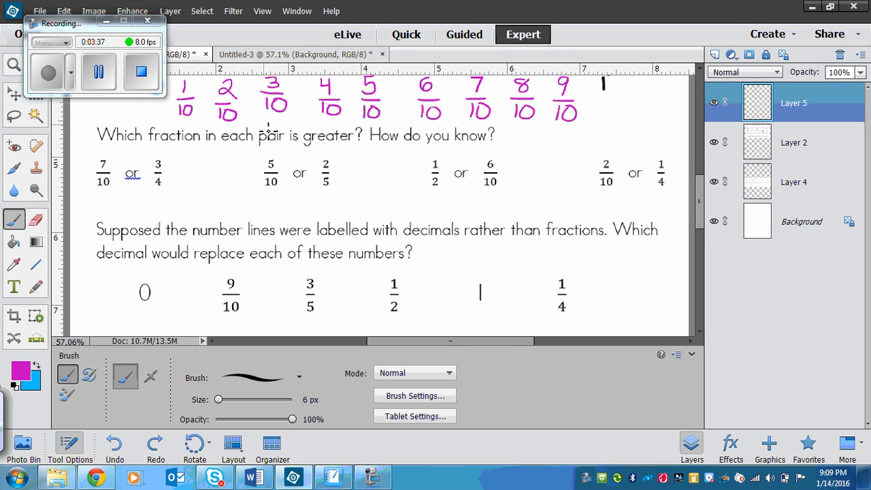
pyautogui.moveTo(416, 160)
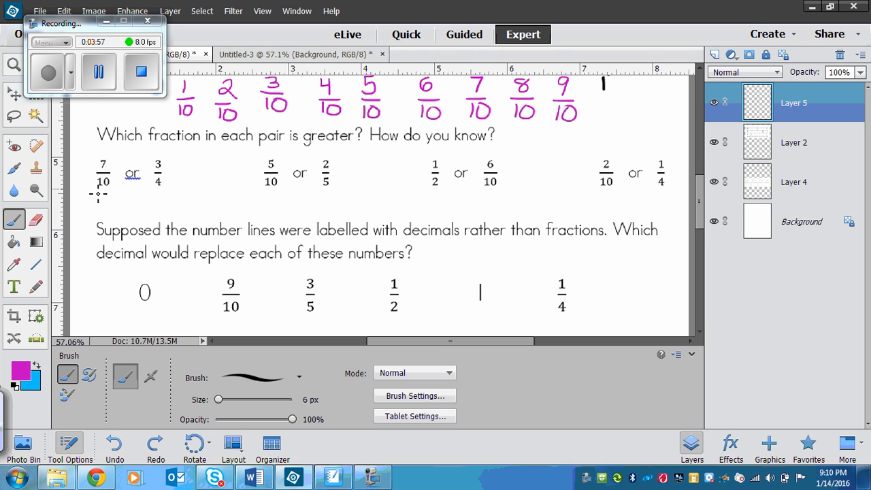
pyautogui.moveTo(166, 191)
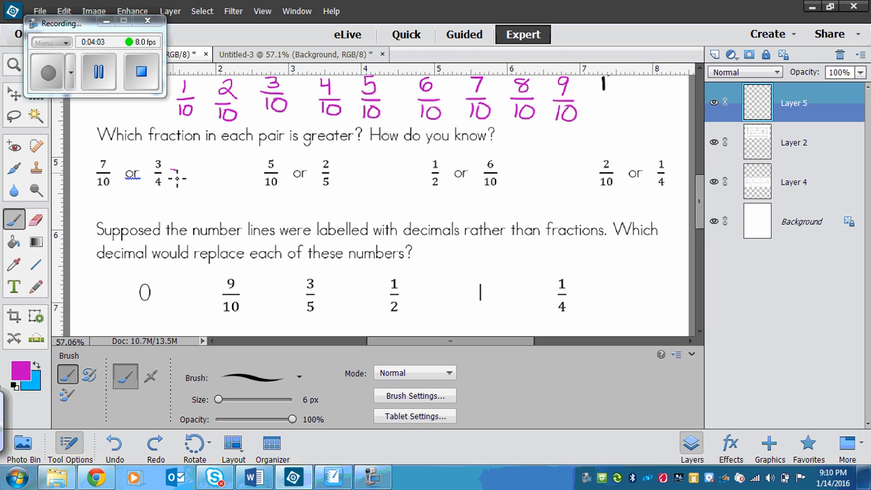
# Write =75/100 after 3/4 in the first comparison pair
pyautogui.moveTo(176, 177); pyautogui.dragTo(204, 183)
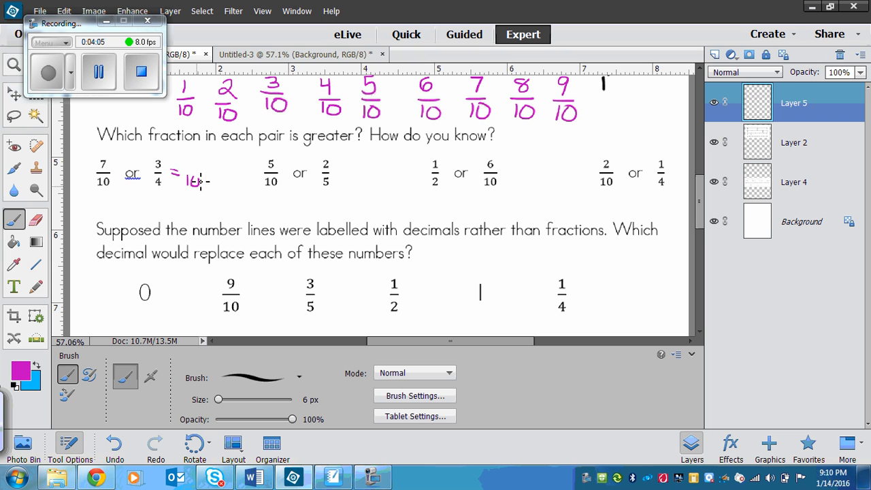
pyautogui.moveTo(187, 180); pyautogui.dragTo(204, 177)
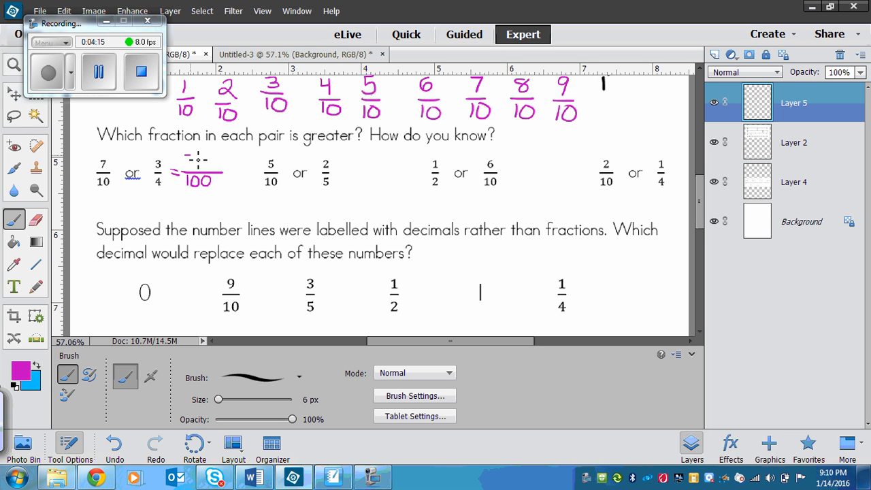
pyautogui.moveTo(187, 163); pyautogui.dragTo(207, 164)
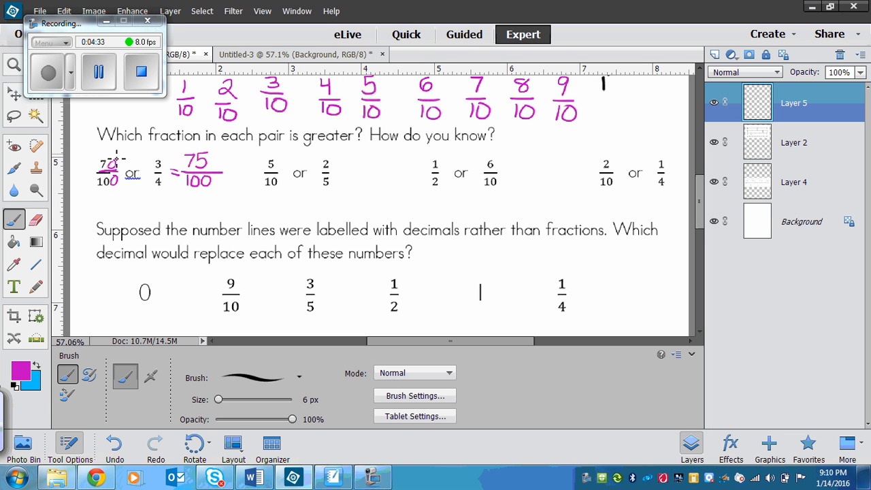
pyautogui.moveTo(116, 202)
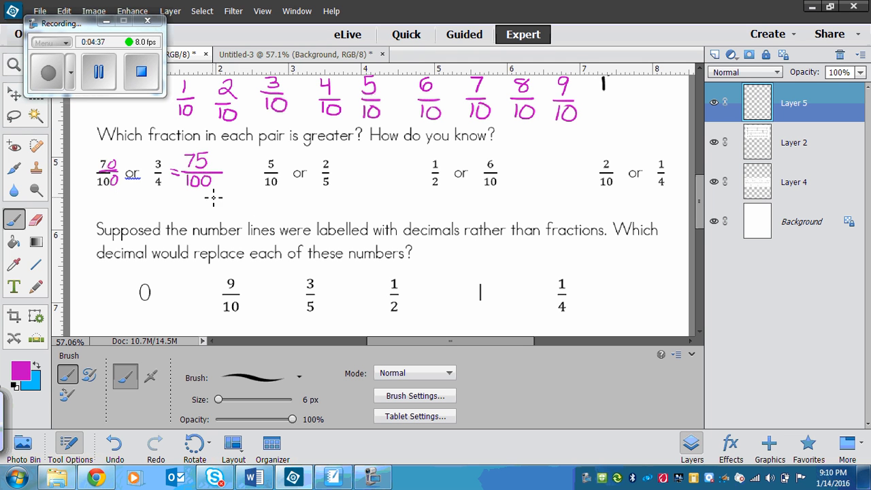
pyautogui.moveTo(202, 147)
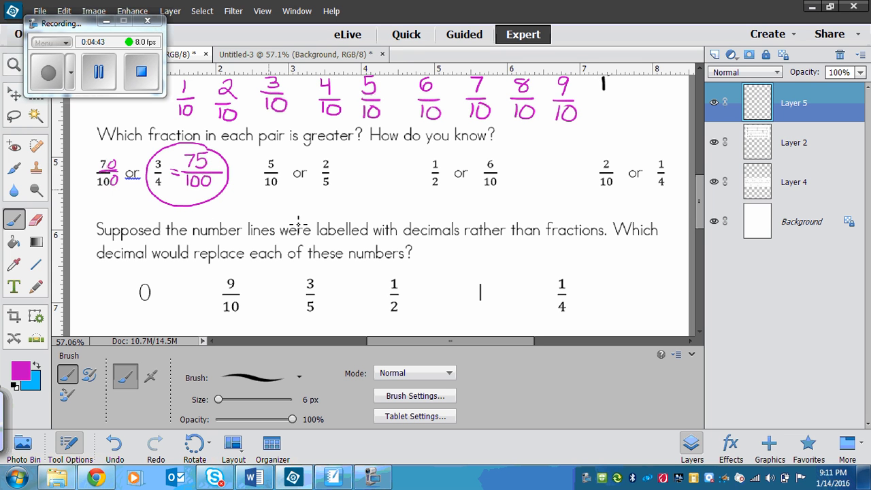
pyautogui.moveTo(631, 141)
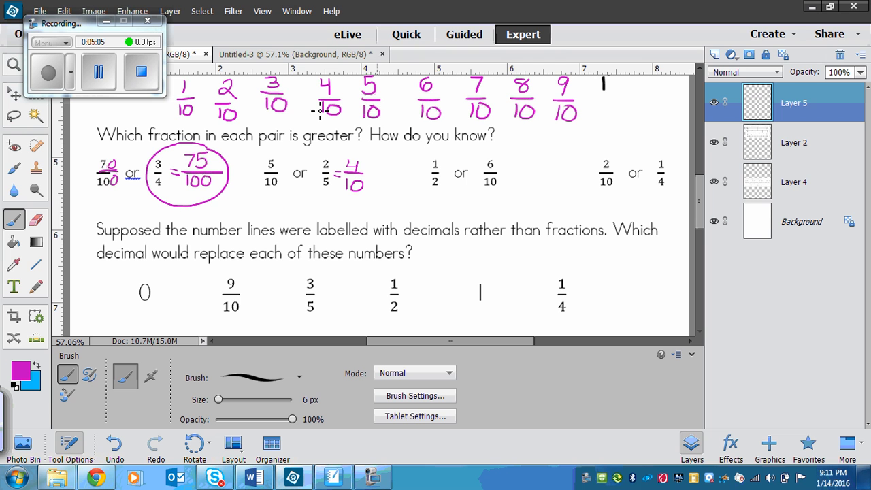
# Circle 5/10, write 5/10= before 1/2, and circle 6/10 as greater
pyautogui.moveTo(282, 150); pyautogui.dragTo(268, 190)
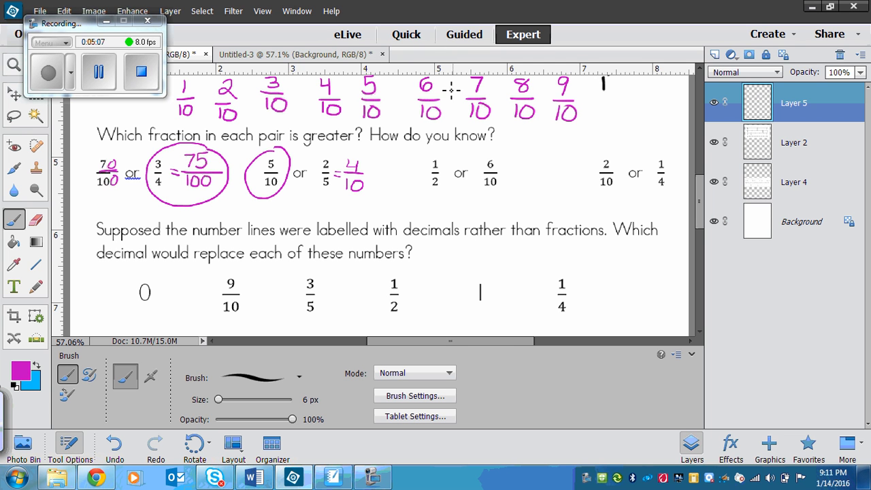
pyautogui.moveTo(457, 191)
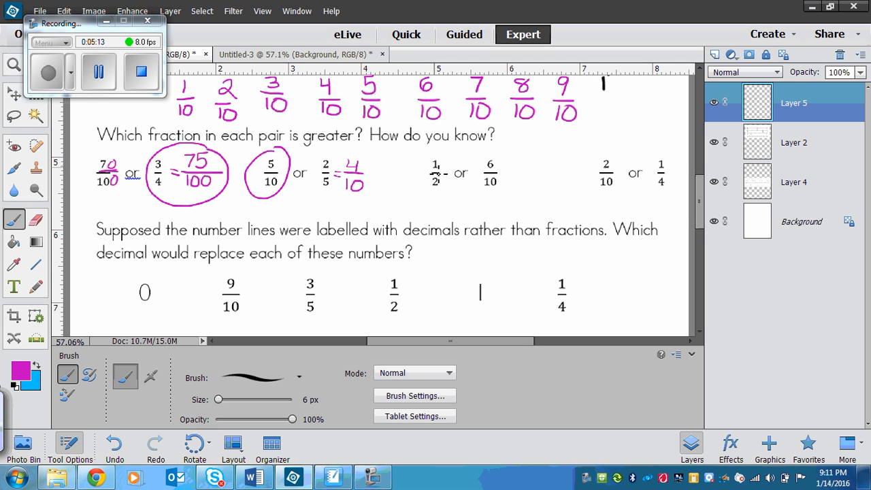
pyautogui.moveTo(416, 175); pyautogui.dragTo(425, 172)
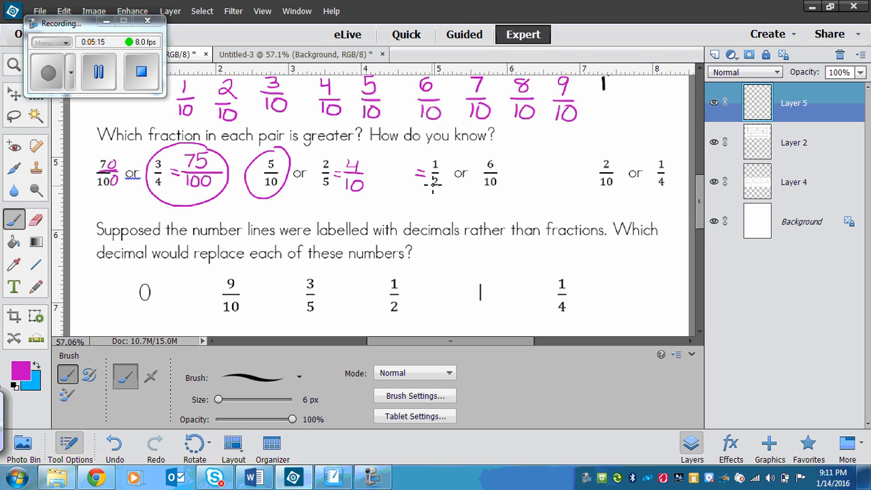
pyautogui.moveTo(408, 170); pyautogui.dragTo(411, 165)
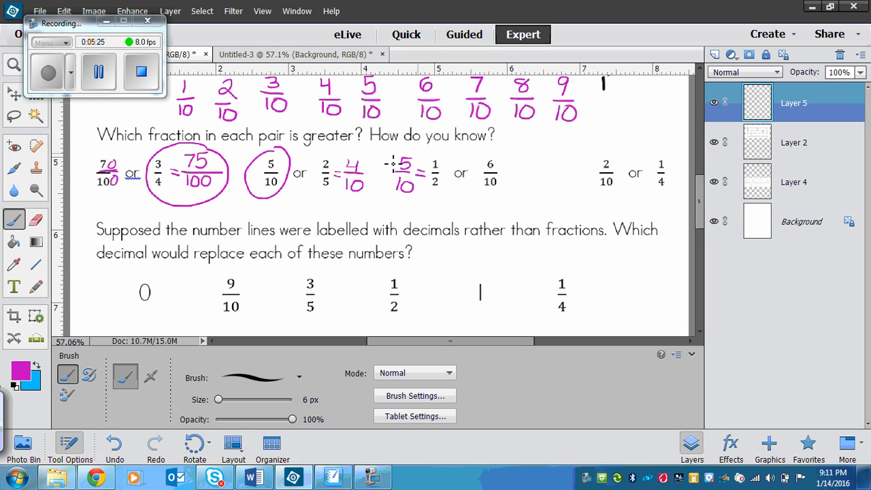
pyautogui.moveTo(496, 154); pyautogui.dragTo(510, 198)
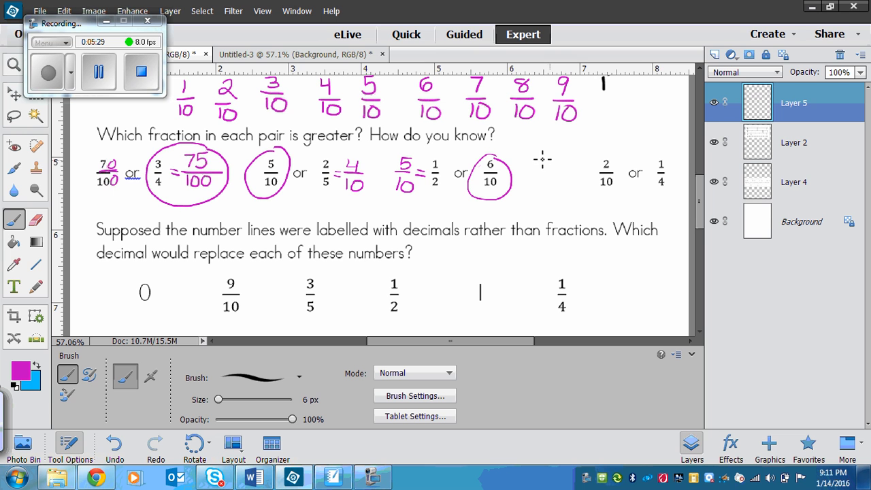
pyautogui.moveTo(634, 170)
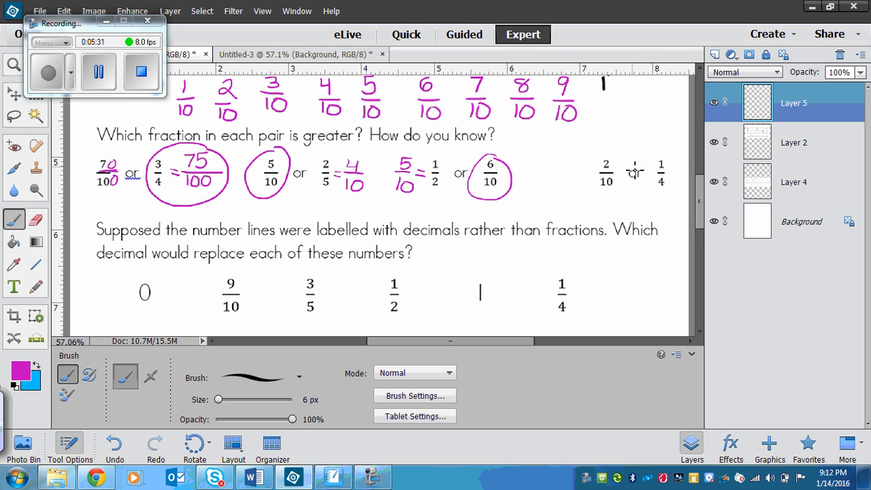
pyautogui.moveTo(592, 151)
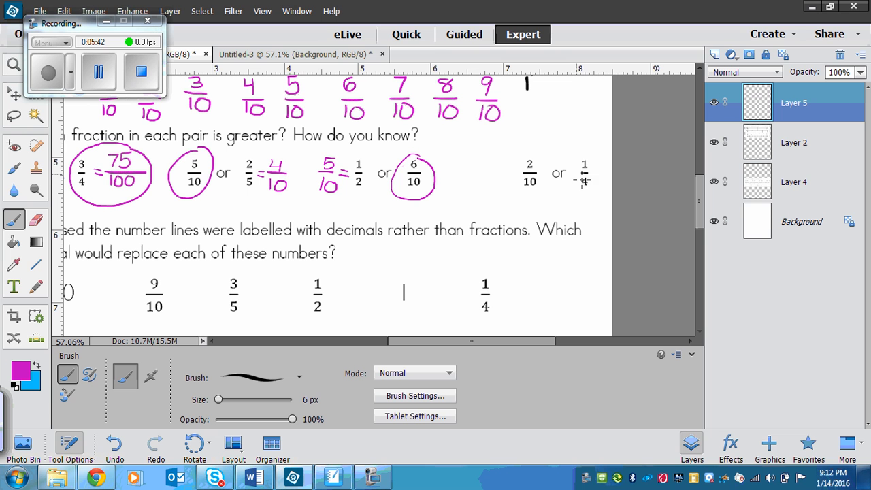
pyautogui.moveTo(575, 210)
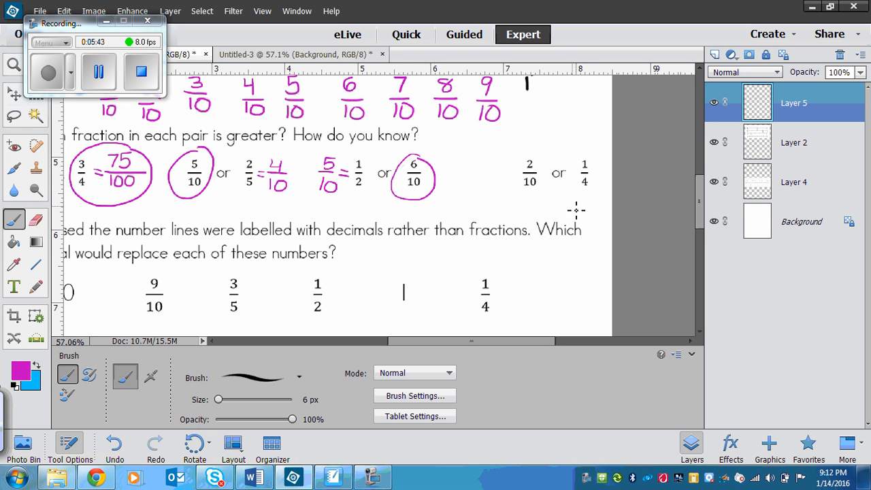
pyautogui.moveTo(583, 198)
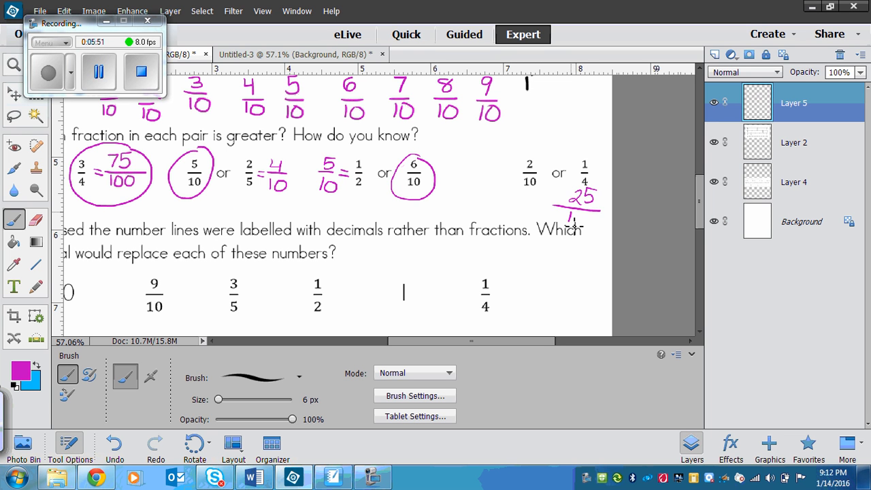
# Write 25/100 under 1/4 and 20/100 under 2/10 in the last pair
pyautogui.moveTo(575, 221); pyautogui.dragTo(597, 224)
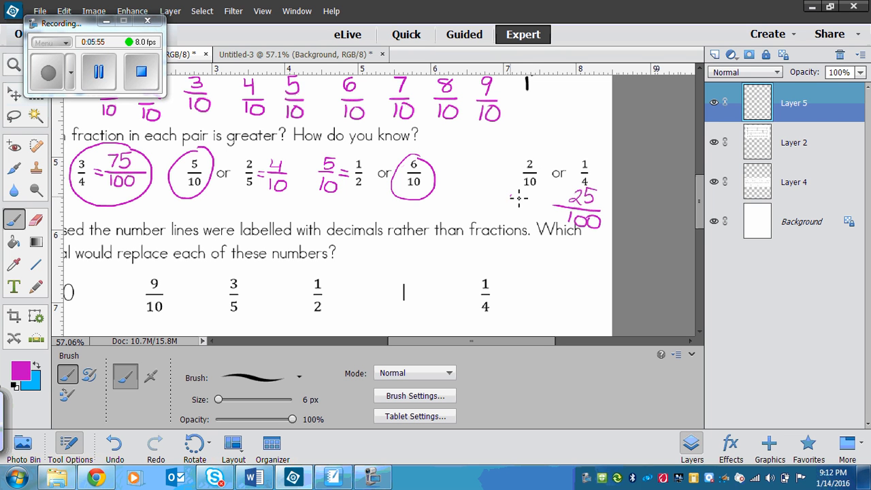
pyautogui.moveTo(493, 205); pyautogui.dragTo(538, 201)
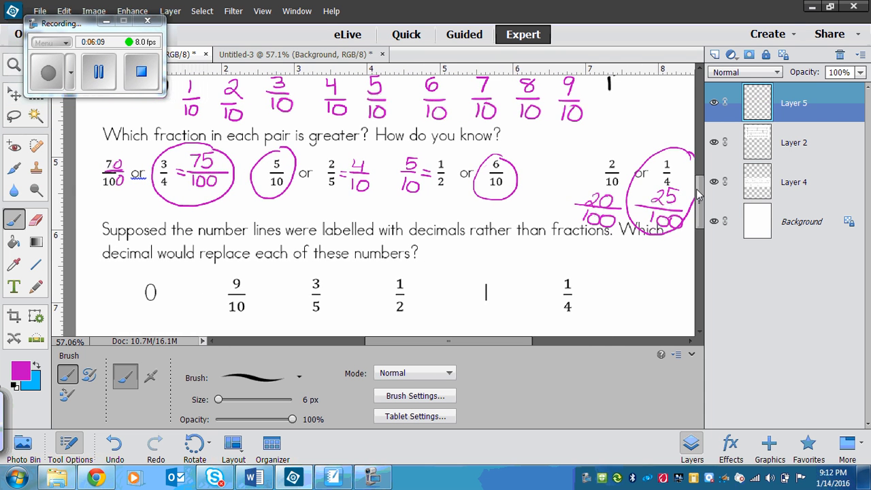
pyautogui.scroll(-3)
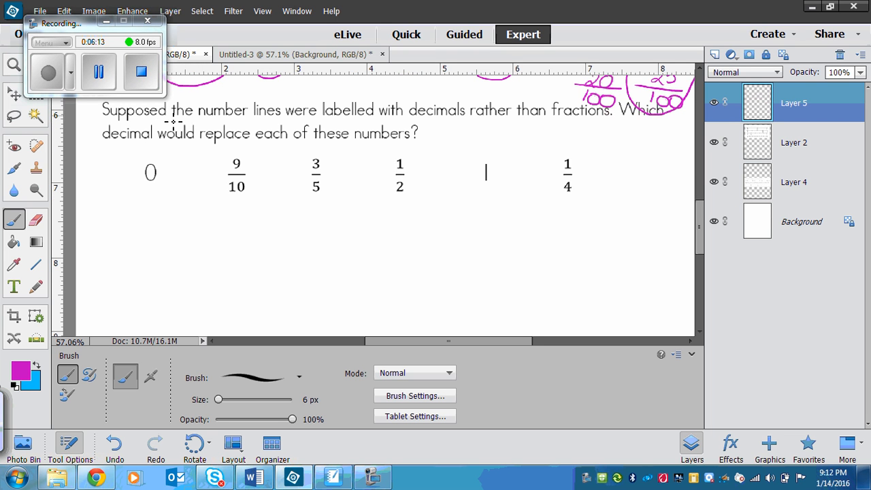
pyautogui.moveTo(545, 157)
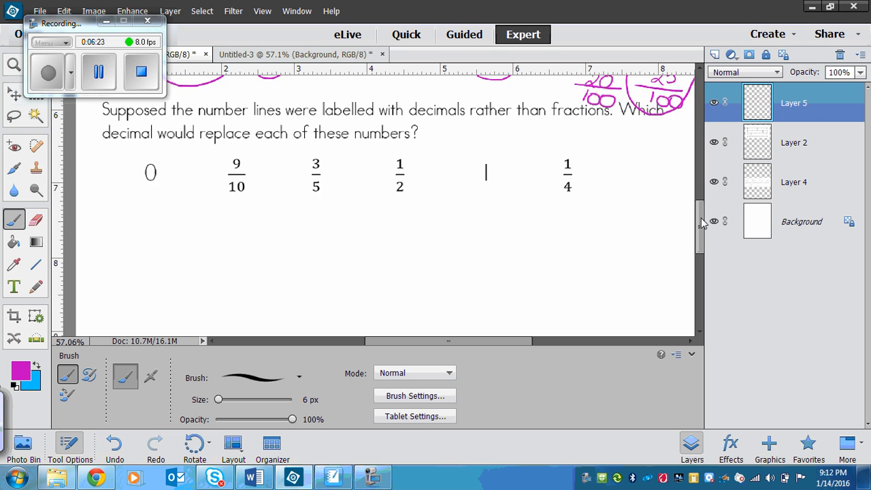
# Scroll down to the question asking which decimals replace the fractions
pyautogui.scroll(-3)
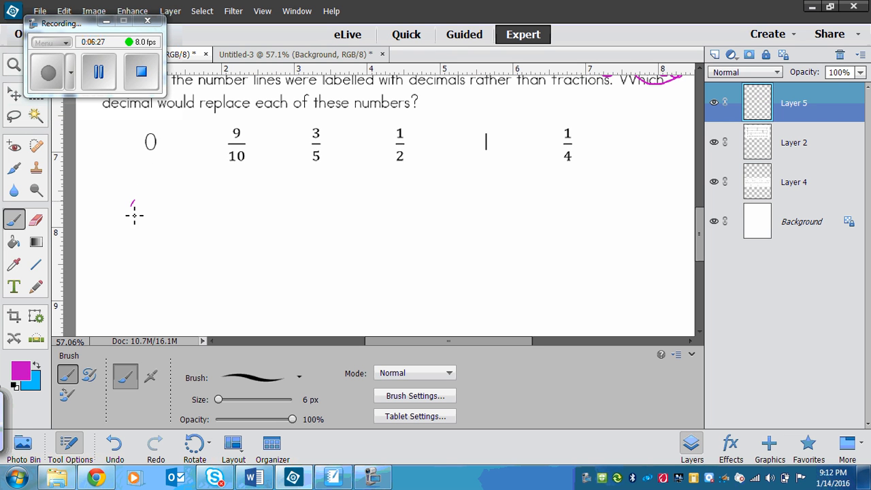
# Write magenta decimals 0.0 beneath 0 and 0.9 beneath 9/10
pyautogui.moveTo(129, 204); pyautogui.dragTo(147, 215)
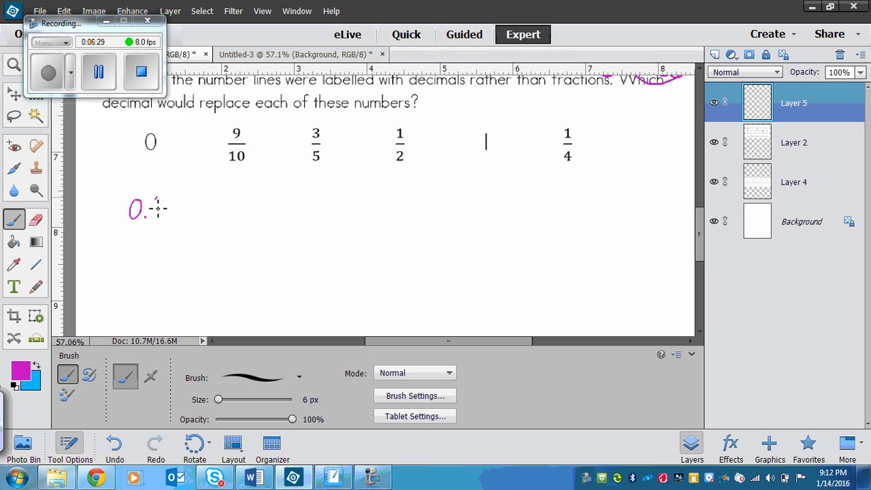
pyautogui.moveTo(150, 208); pyautogui.dragTo(160, 208)
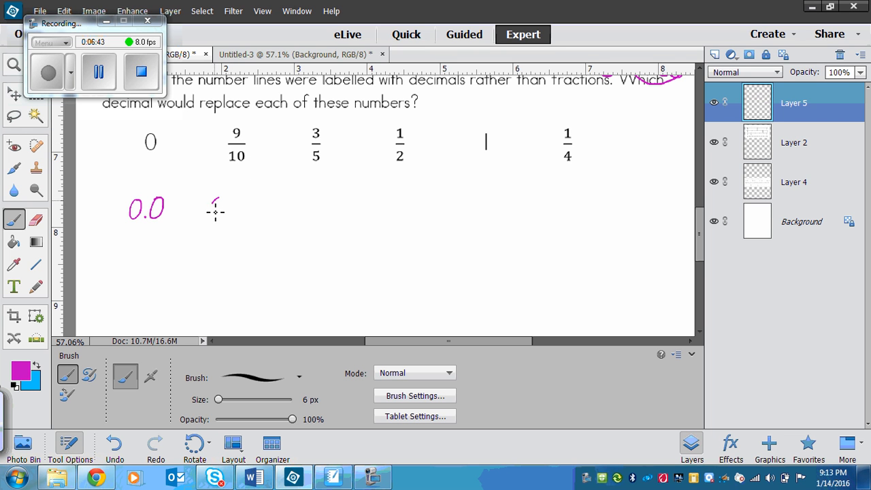
pyautogui.moveTo(211, 201); pyautogui.dragTo(228, 215)
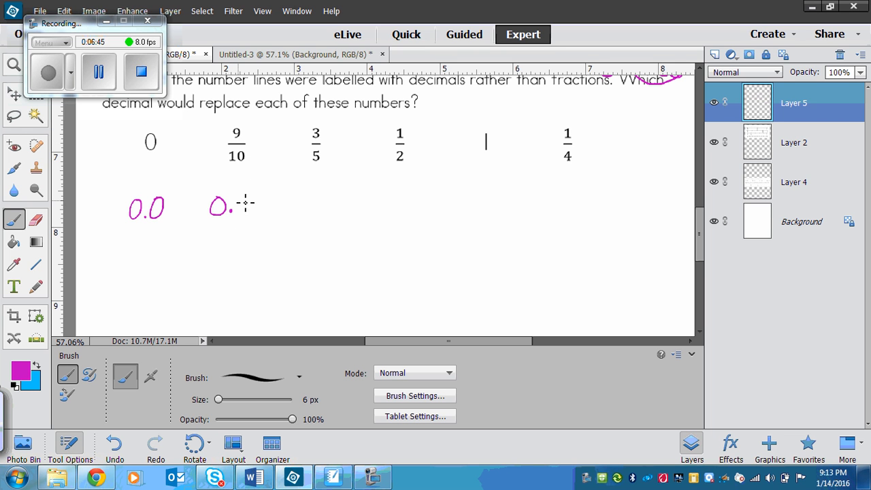
pyautogui.moveTo(235, 211); pyautogui.dragTo(245, 201)
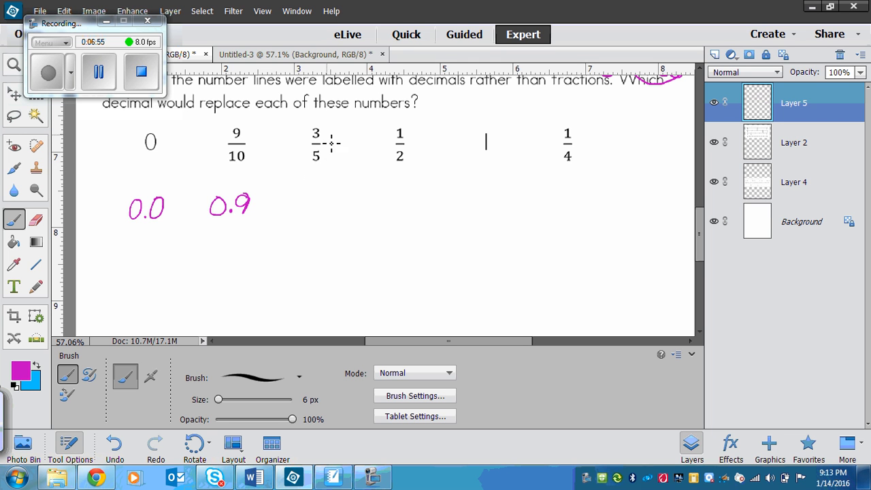
pyautogui.moveTo(347, 133)
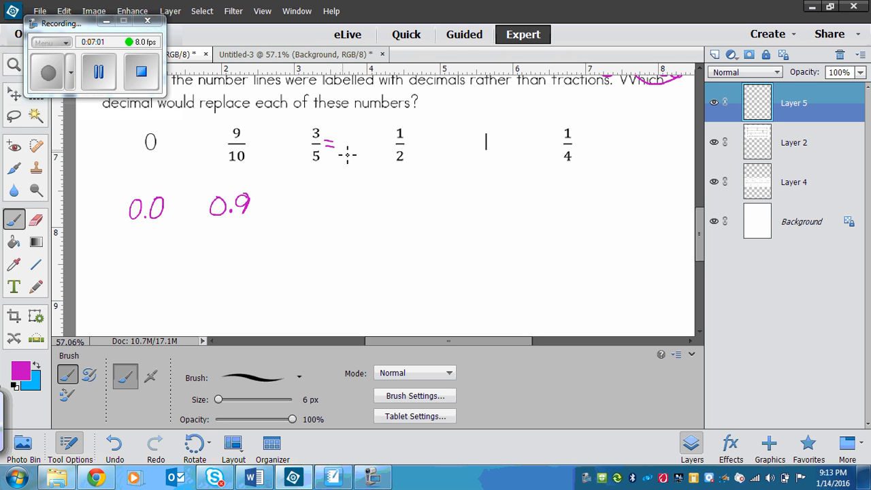
# Rewrite 3/5 as 6/10 and write 0.6 beneath it
pyautogui.moveTo(343, 150); pyautogui.dragTo(357, 163)
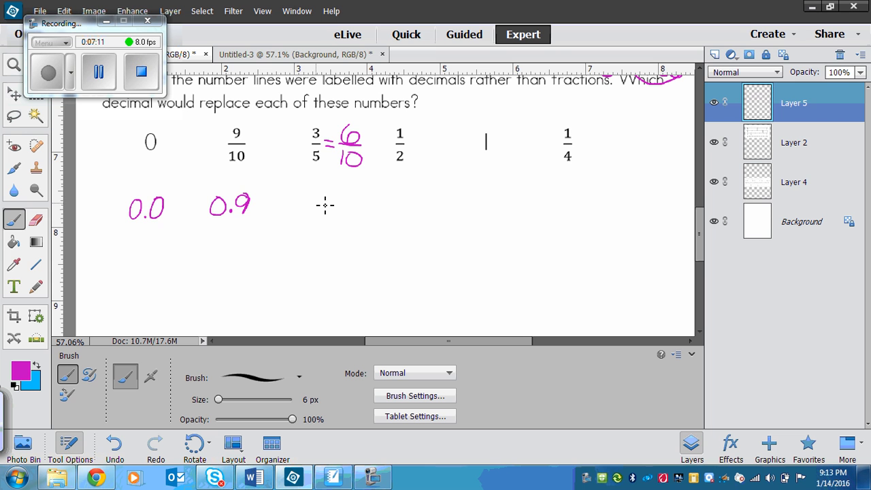
pyautogui.moveTo(319, 198); pyautogui.dragTo(310, 211)
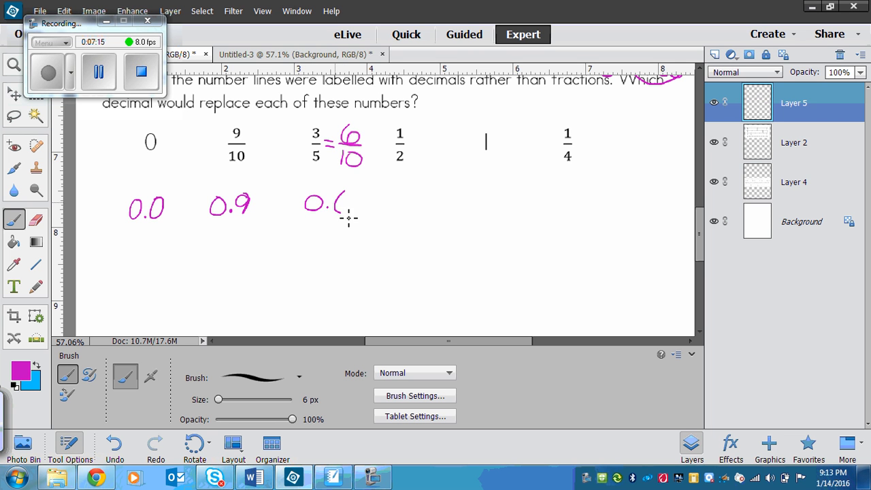
pyautogui.moveTo(340, 205); pyautogui.dragTo(350, 214)
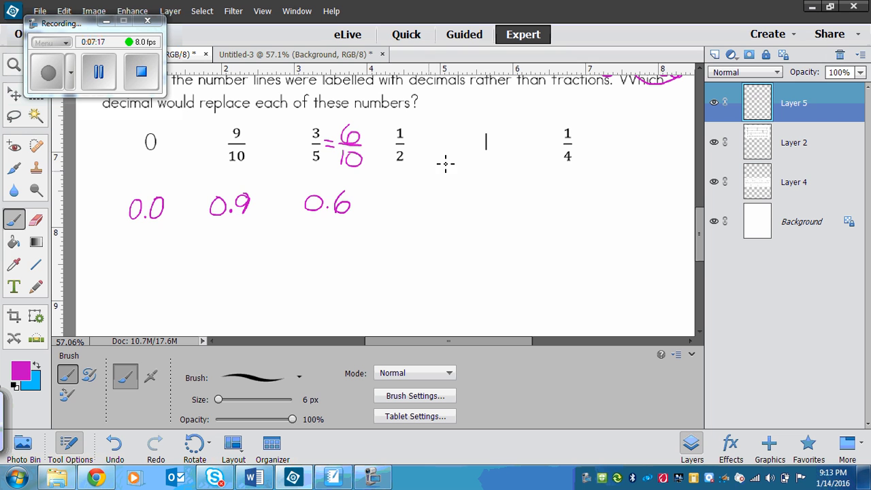
pyautogui.moveTo(389, 241)
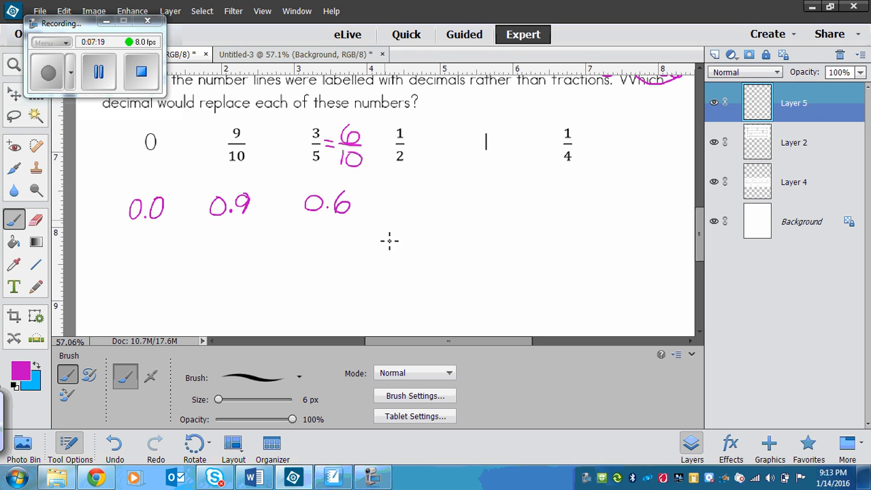
pyautogui.moveTo(432, 197)
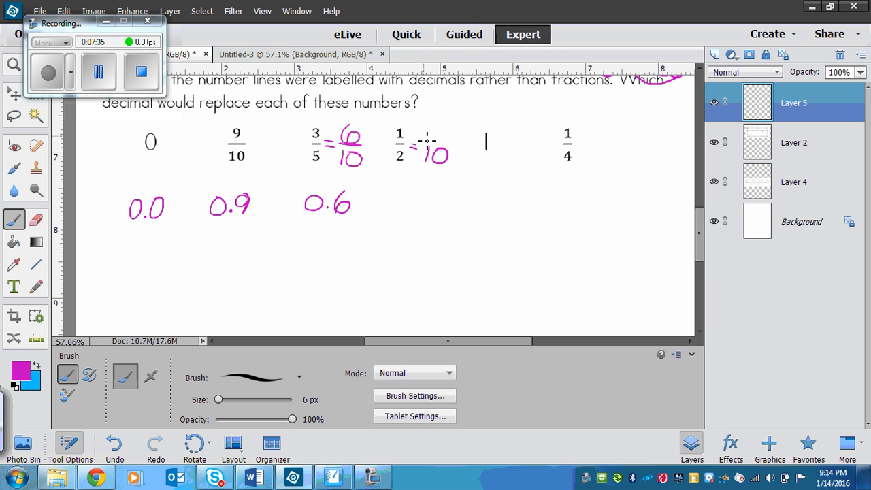
# Rename 1/2 as 5/10, writing 0.5 beneath it and 1.0 under the end tick
pyautogui.moveTo(414, 148); pyautogui.dragTo(457, 143)
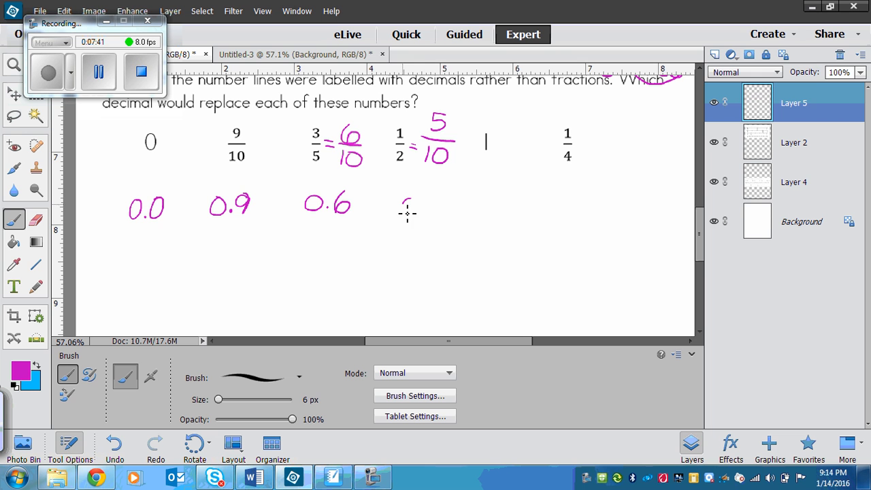
pyautogui.moveTo(404, 204); pyautogui.dragTo(422, 211)
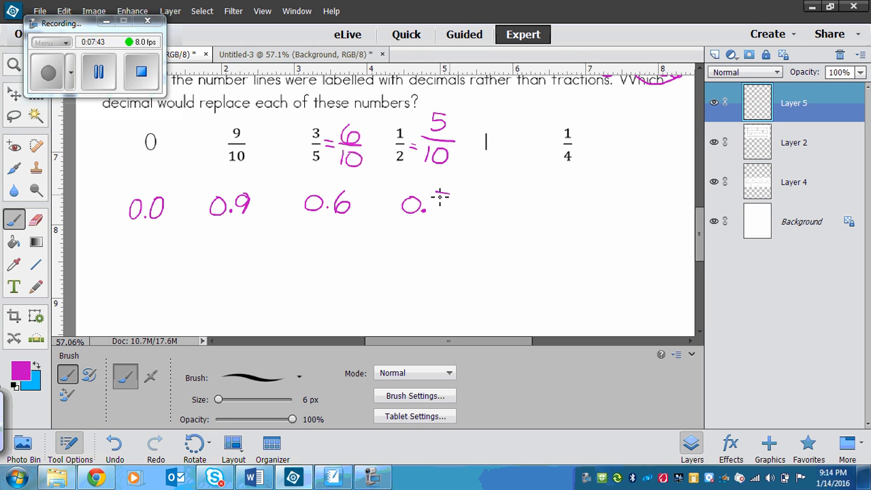
pyautogui.moveTo(425, 193); pyautogui.dragTo(438, 215)
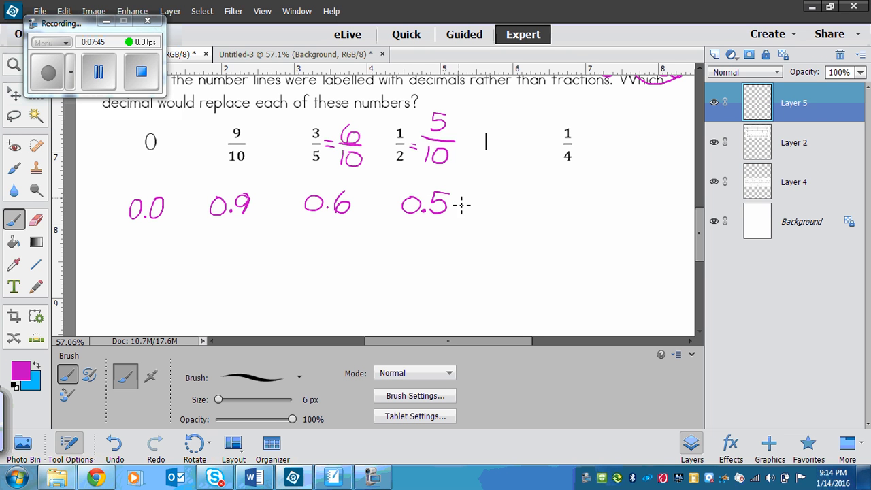
pyautogui.moveTo(462, 204); pyautogui.dragTo(473, 214)
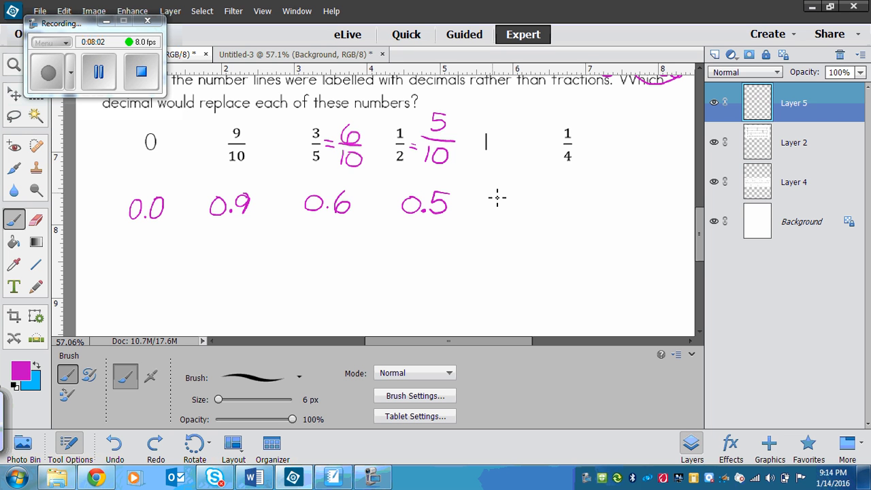
pyautogui.moveTo(486, 197); pyautogui.dragTo(517, 214)
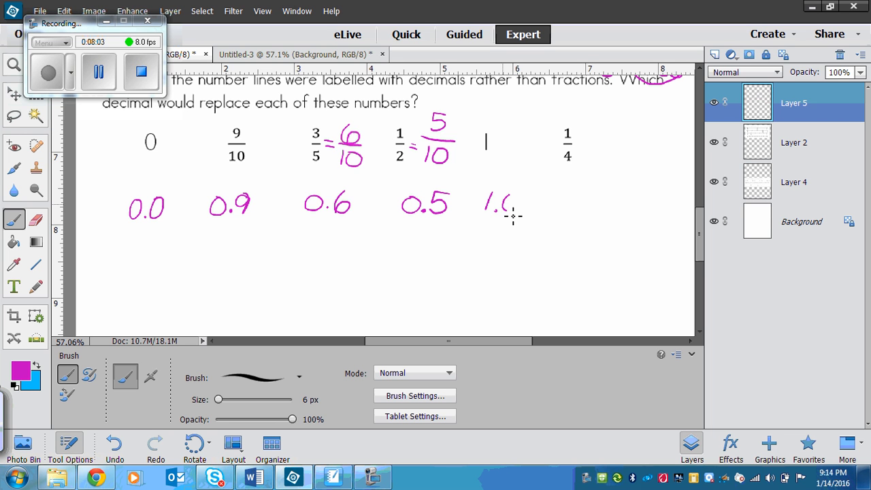
pyautogui.moveTo(507, 204); pyautogui.dragTo(521, 210)
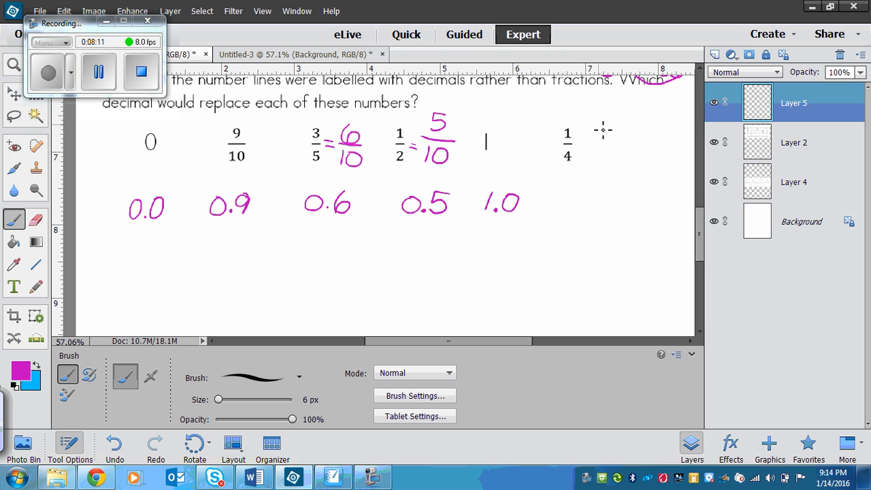
# Rename 1/4 as 25/100 and write 0.25 beneath it
pyautogui.moveTo(598, 136); pyautogui.dragTo(620, 139)
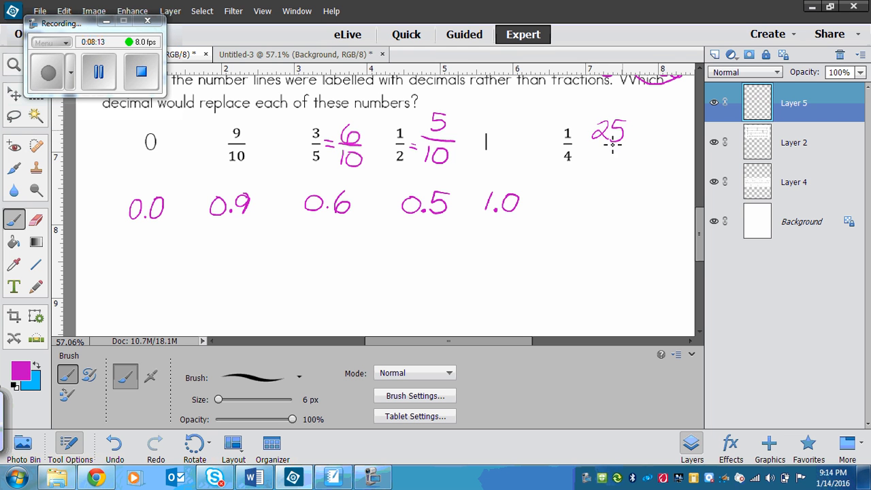
pyautogui.moveTo(586, 146); pyautogui.dragTo(609, 170)
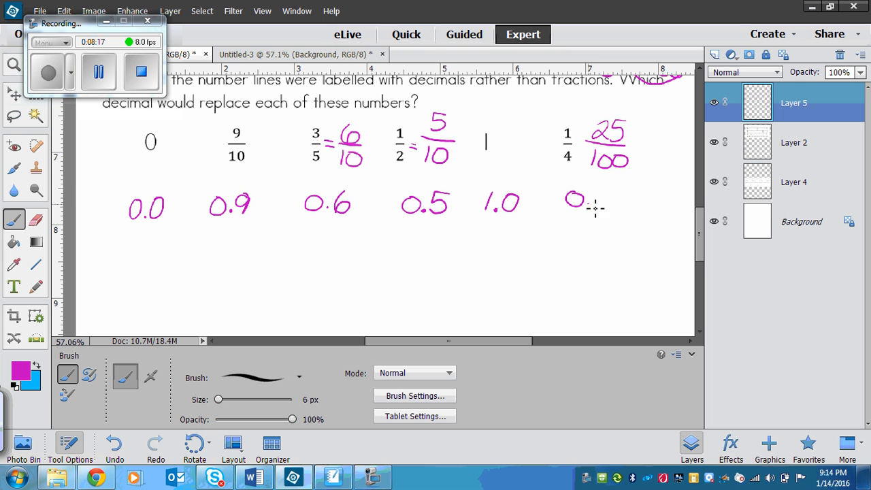
pyautogui.moveTo(592, 204); pyautogui.dragTo(626, 190)
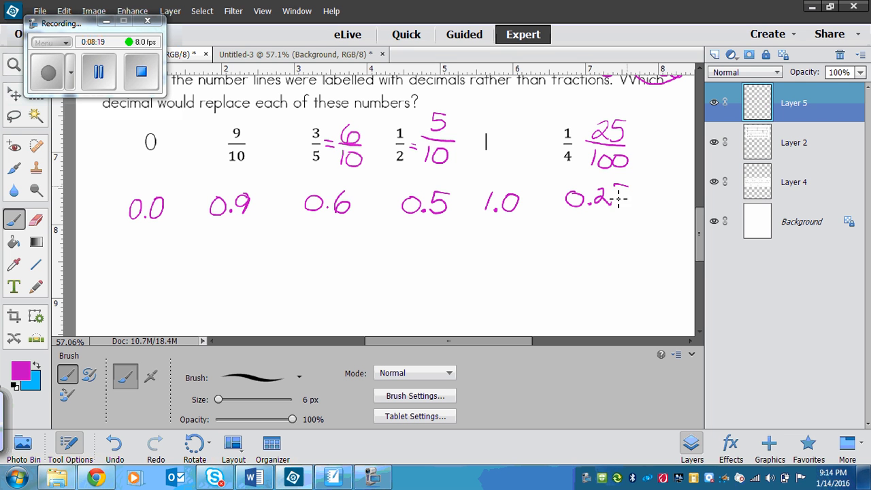
pyautogui.moveTo(609, 194); pyautogui.dragTo(643, 190)
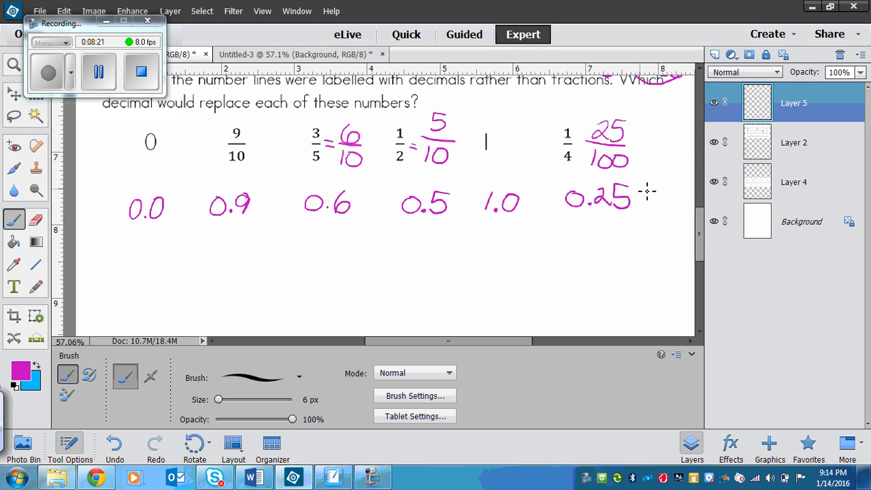
pyautogui.moveTo(687, 235)
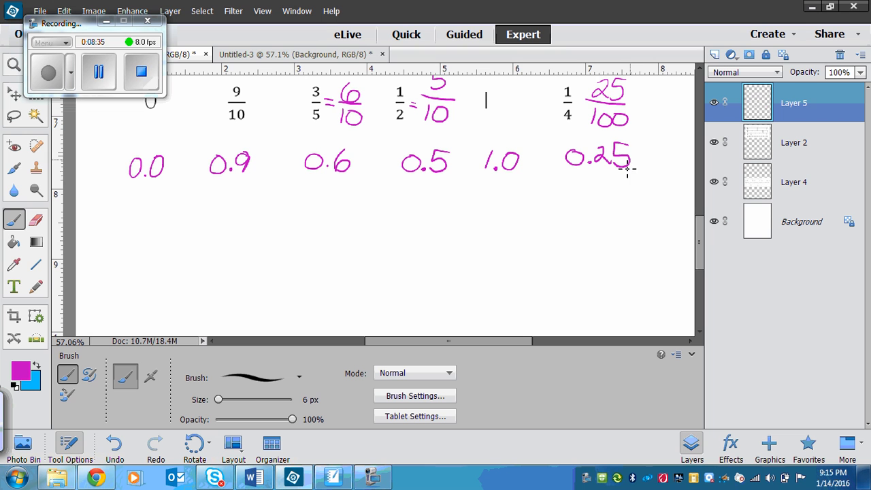
pyautogui.moveTo(539, 187)
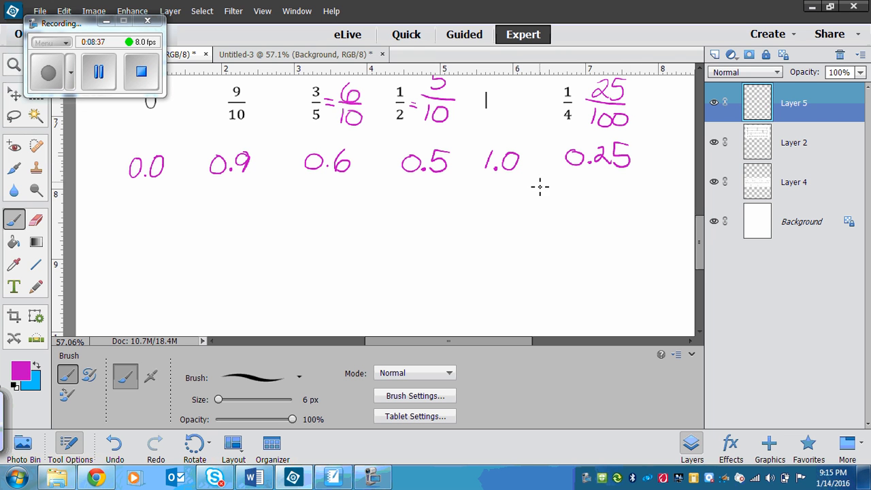
pyautogui.moveTo(531, 181)
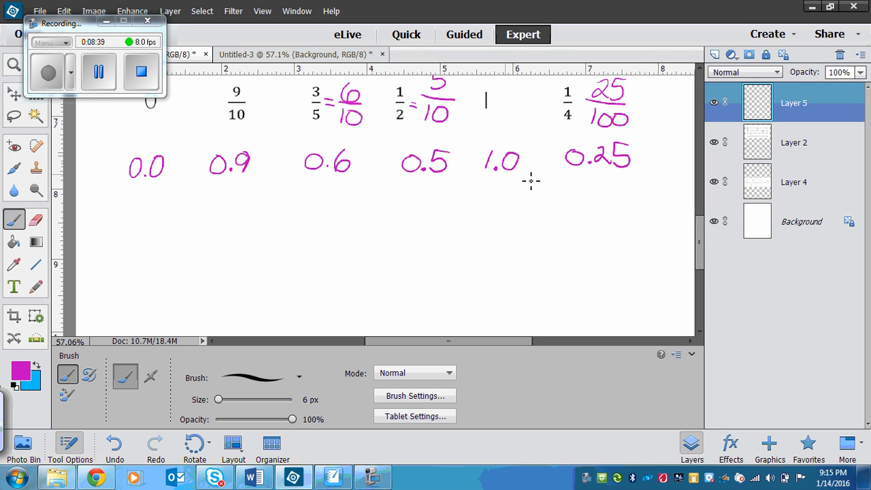
pyautogui.moveTo(107, 349)
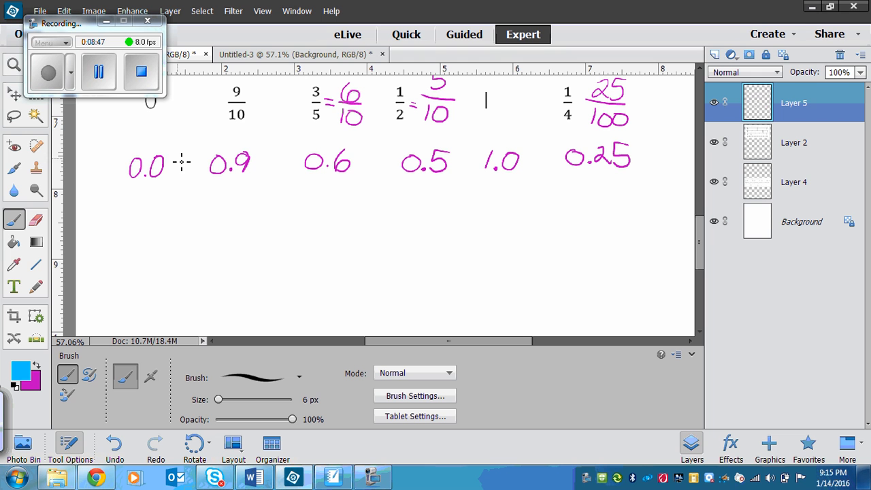
# Add blue trailing zeros to turn the decimals into 0.00 and 1.00
pyautogui.moveTo(177, 157); pyautogui.dragTo(175, 180)
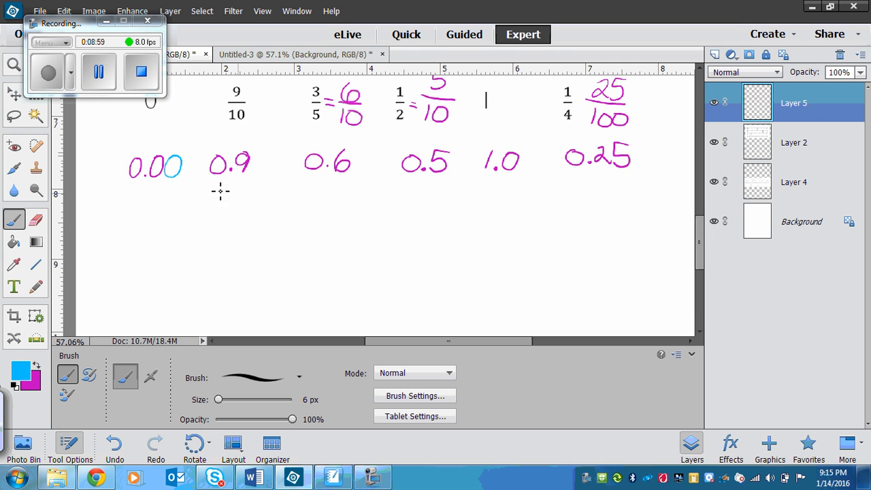
pyautogui.moveTo(579, 223)
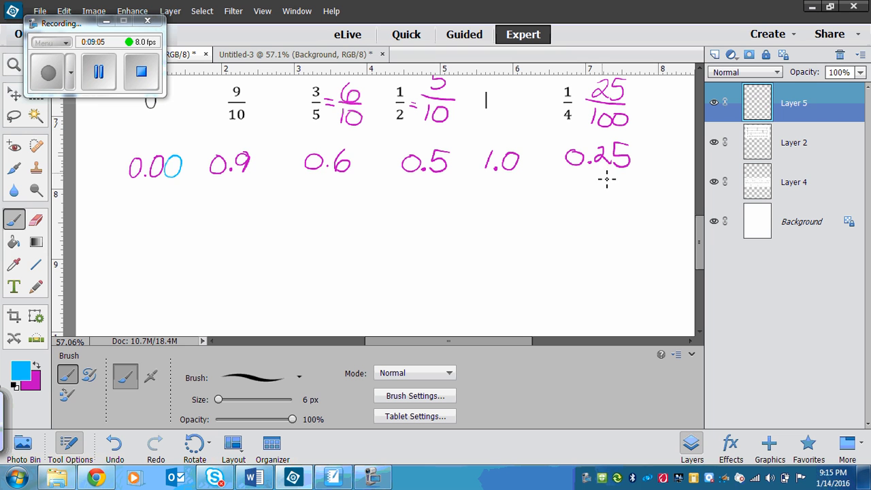
pyautogui.moveTo(599, 168)
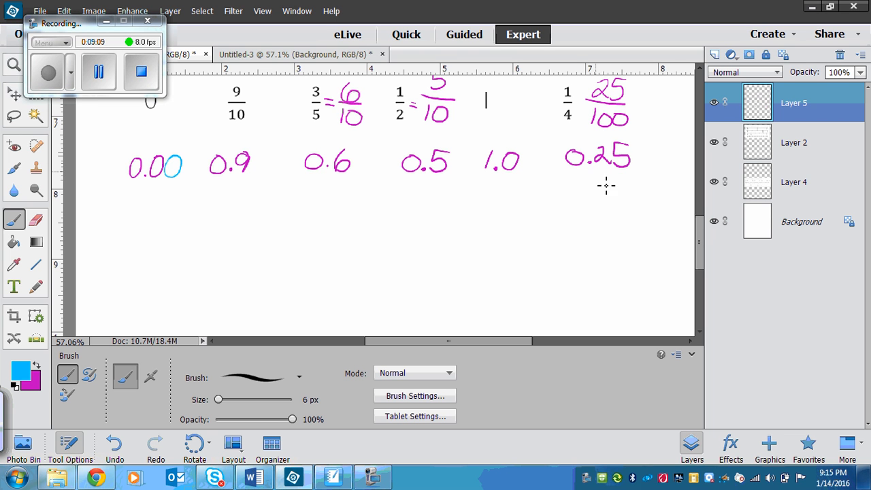
pyautogui.moveTo(261, 160)
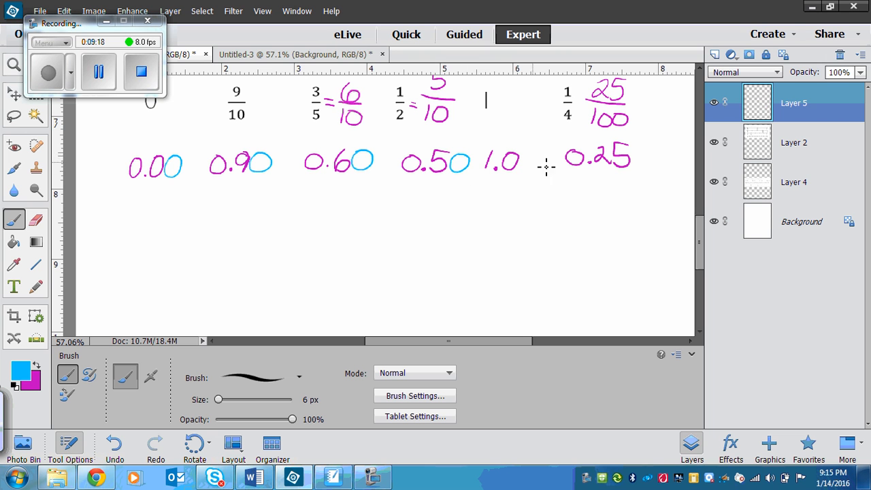
pyautogui.moveTo(524, 160); pyautogui.dragTo(544, 170)
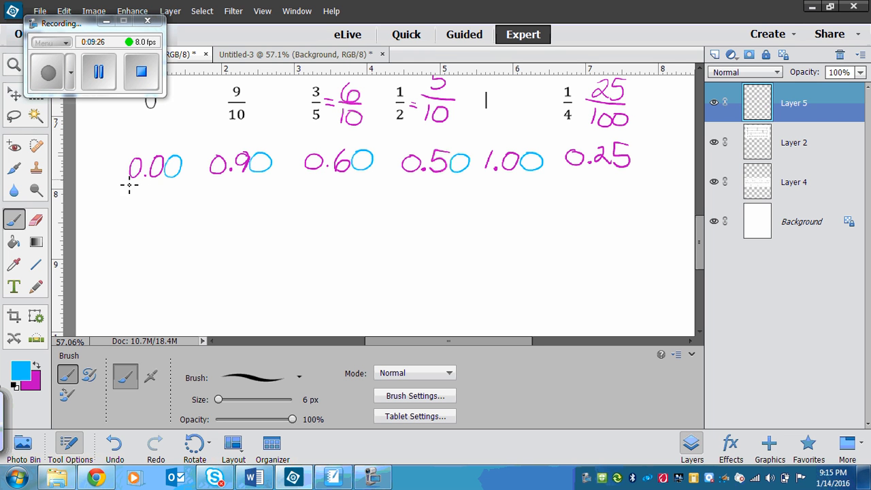
pyautogui.moveTo(114, 206)
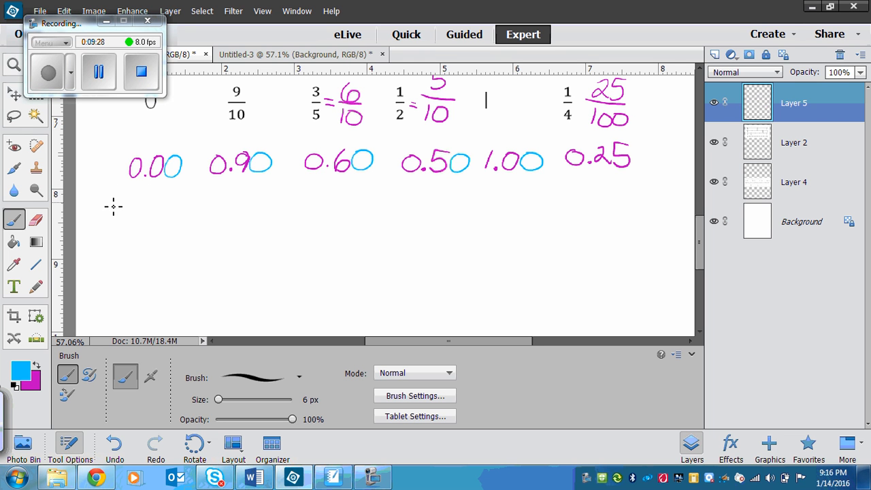
pyautogui.moveTo(113, 190)
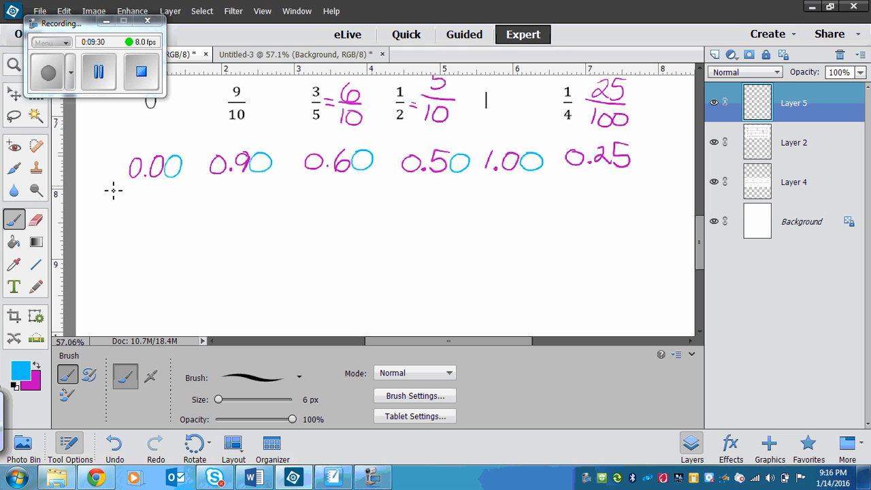
pyautogui.moveTo(130, 183)
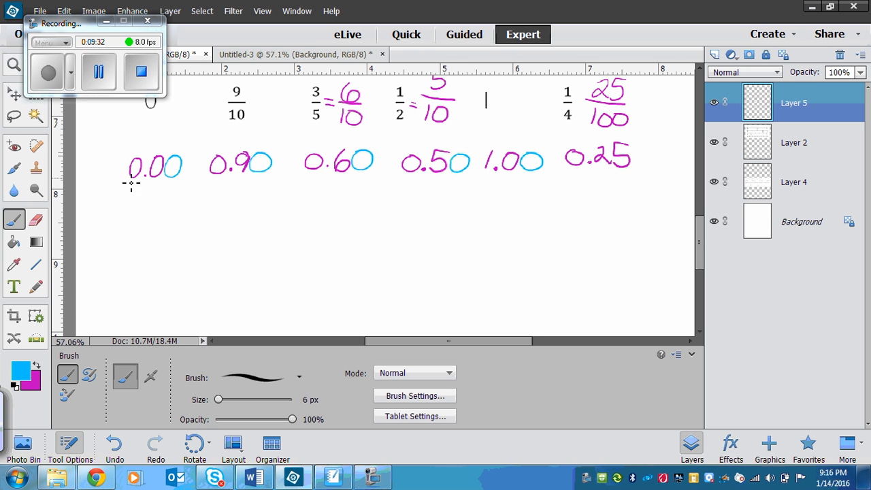
pyautogui.moveTo(152, 117)
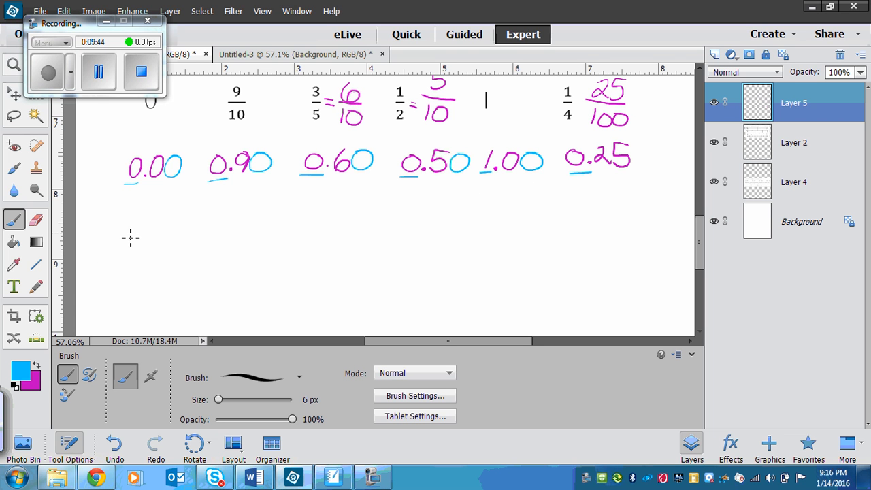
# Begin the blue 'largest' list with 1.00 and 0.90, crossing out 1.00 above
pyautogui.moveTo(125, 235); pyautogui.dragTo(125, 262)
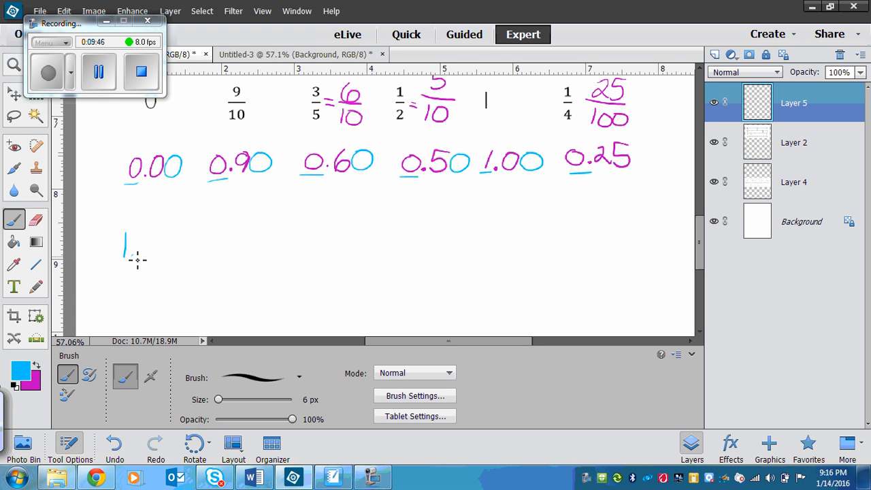
pyautogui.moveTo(126, 245); pyautogui.dragTo(170, 249)
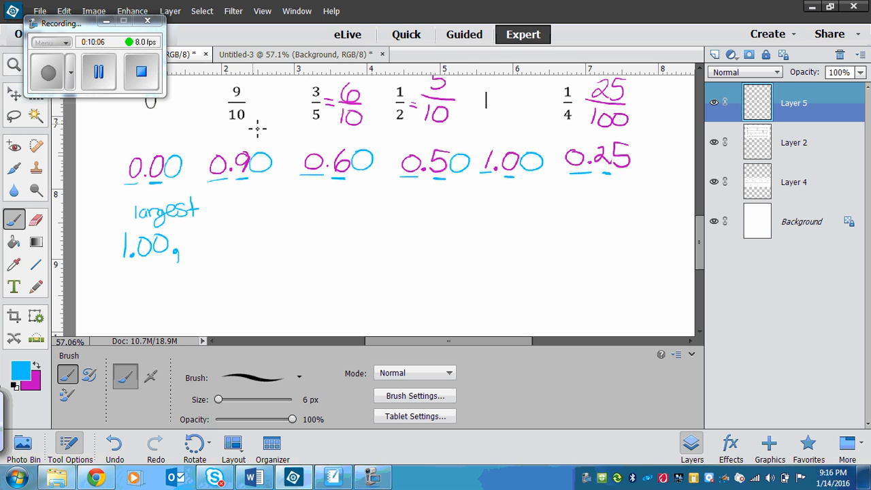
pyautogui.moveTo(538, 141)
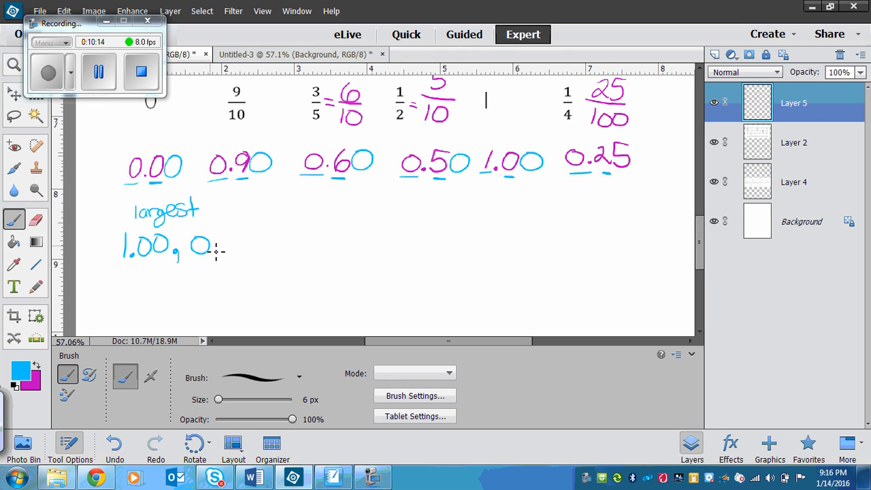
pyautogui.moveTo(218, 245); pyautogui.dragTo(258, 255)
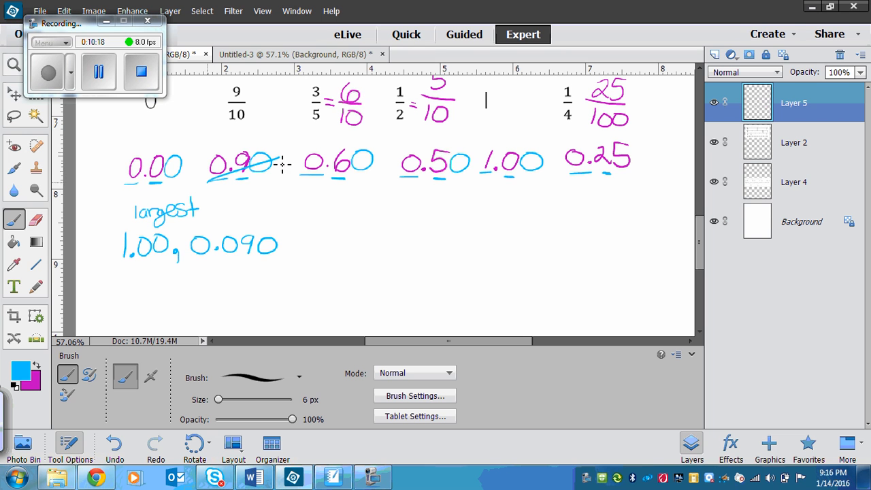
pyautogui.moveTo(469, 180); pyautogui.dragTo(534, 155)
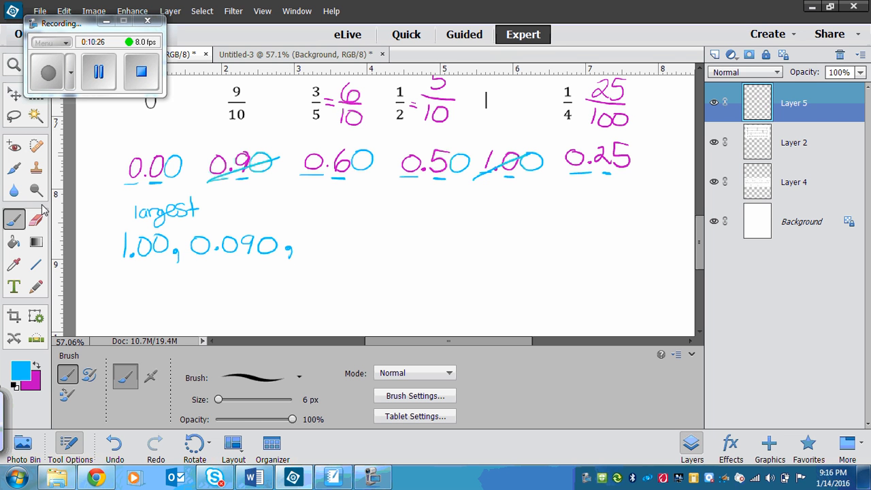
# Erase the mistaken digits in 0.090 and return to the Brush
pyautogui.click(36, 219)
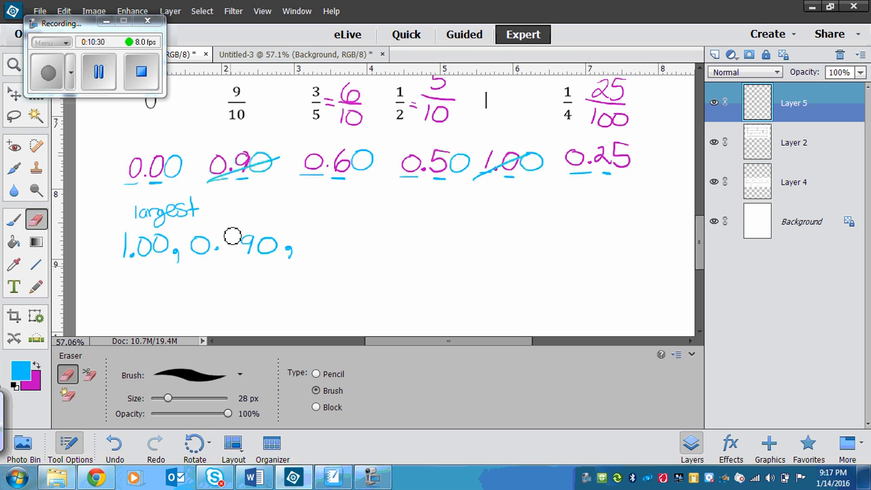
pyautogui.moveTo(245, 241); pyautogui.dragTo(270, 265)
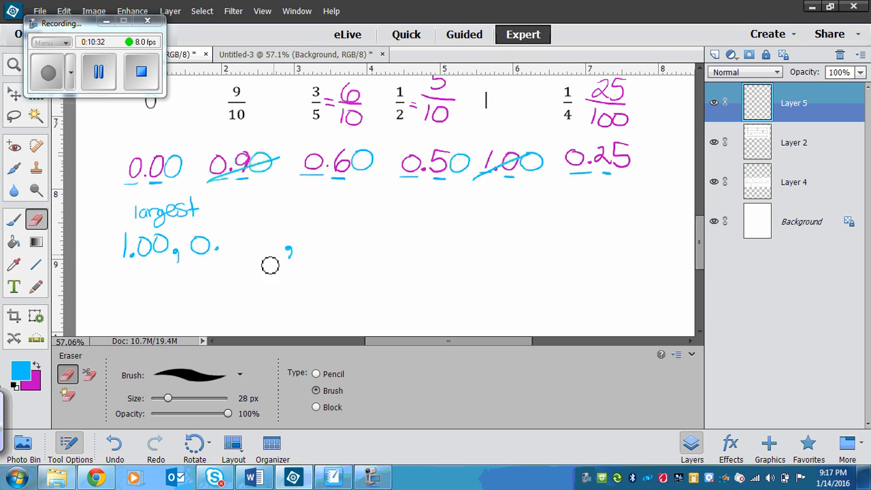
pyautogui.click(14, 219)
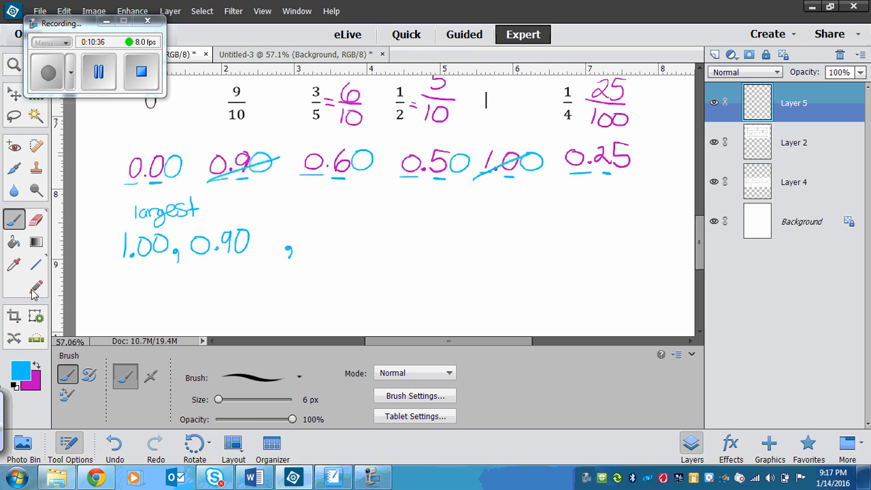
# Write 0.90, 0.60, 0.50, 0.25 with commas and begin the final decimal
pyautogui.click(36, 219)
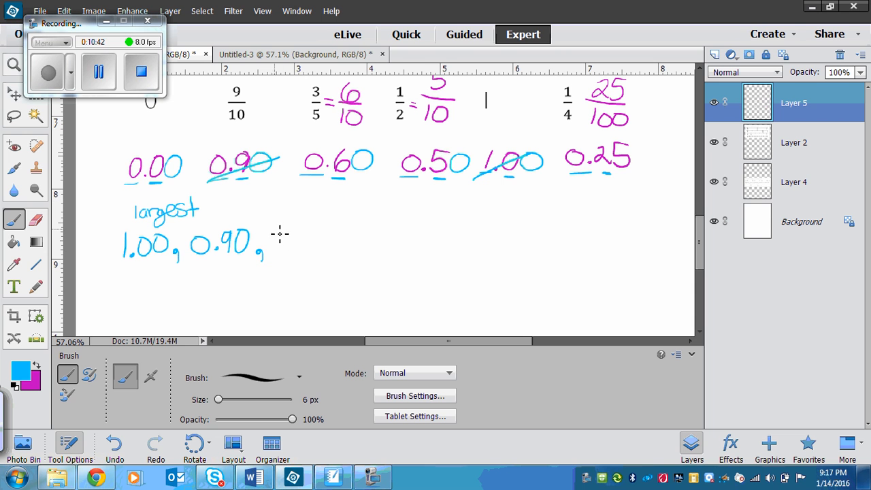
pyautogui.moveTo(276, 245); pyautogui.dragTo(310, 245)
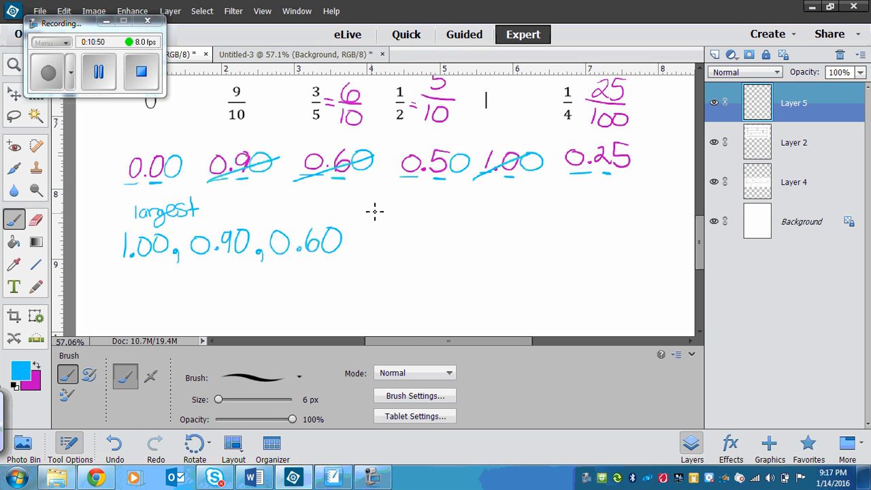
pyautogui.moveTo(543, 181)
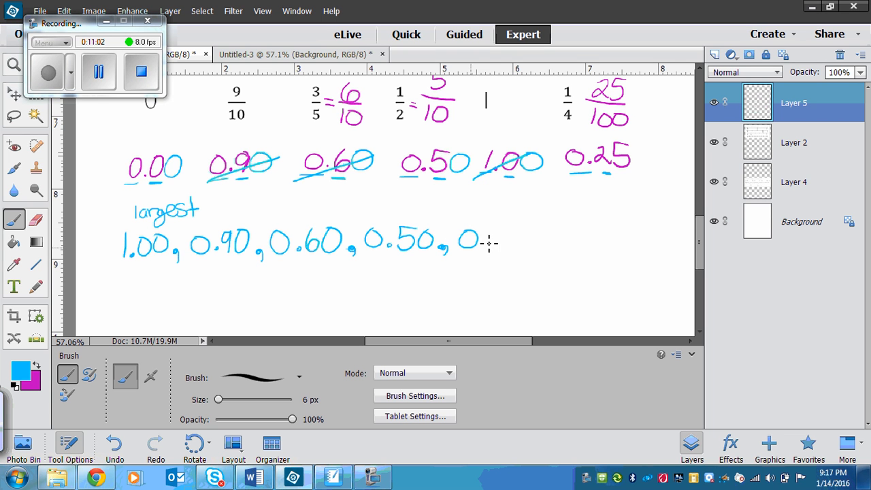
pyautogui.moveTo(490, 245); pyautogui.dragTo(545, 242)
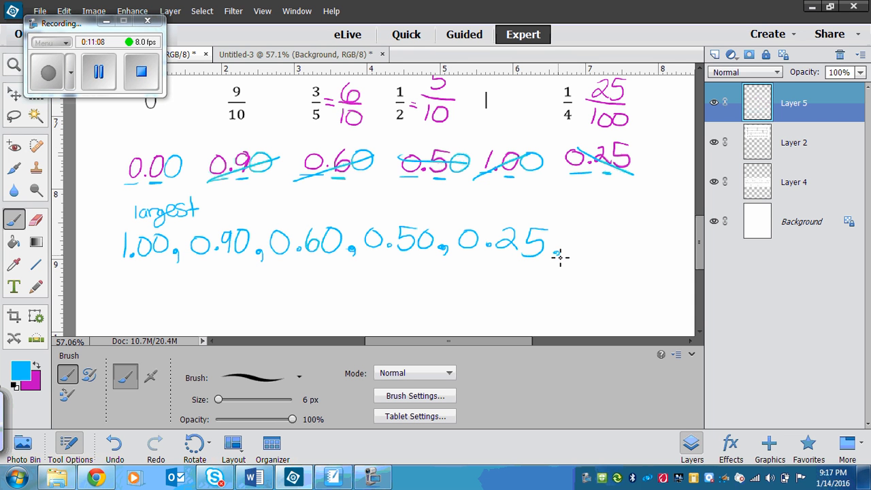
pyautogui.moveTo(575, 244); pyautogui.dragTo(626, 245)
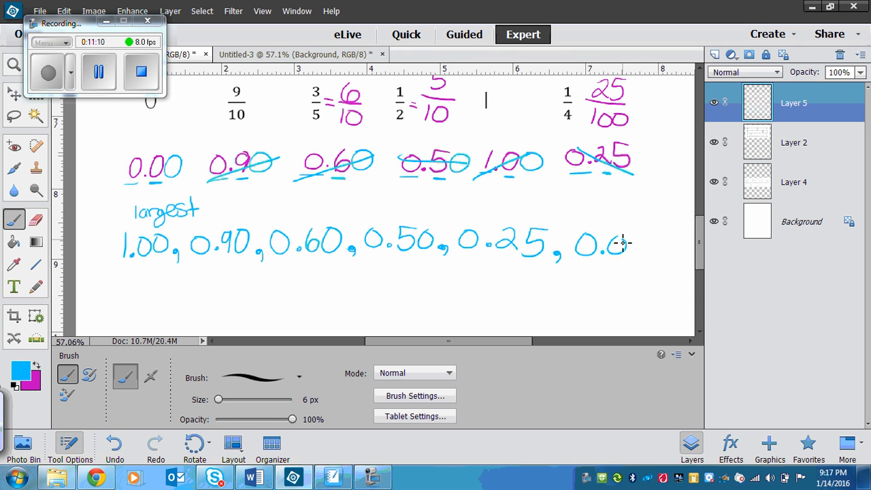
pyautogui.moveTo(612, 245); pyautogui.dragTo(640, 245)
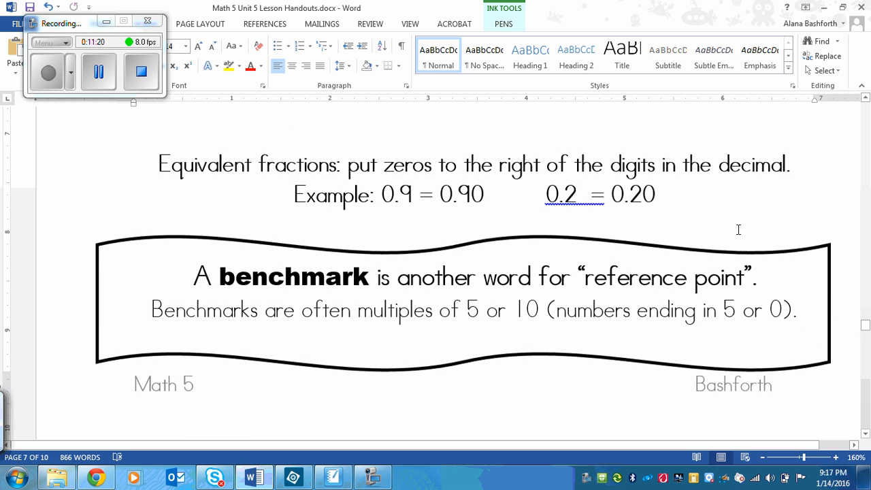
pyautogui.moveTo(325, 178)
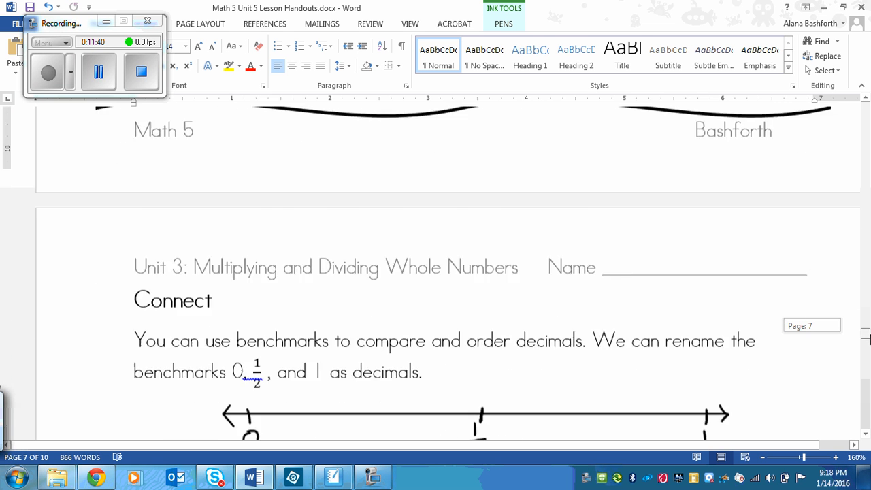
# Scroll the Word handout to the 'Which decimal is greater? 0.25 or 0.7' example
pyautogui.scroll(-3)
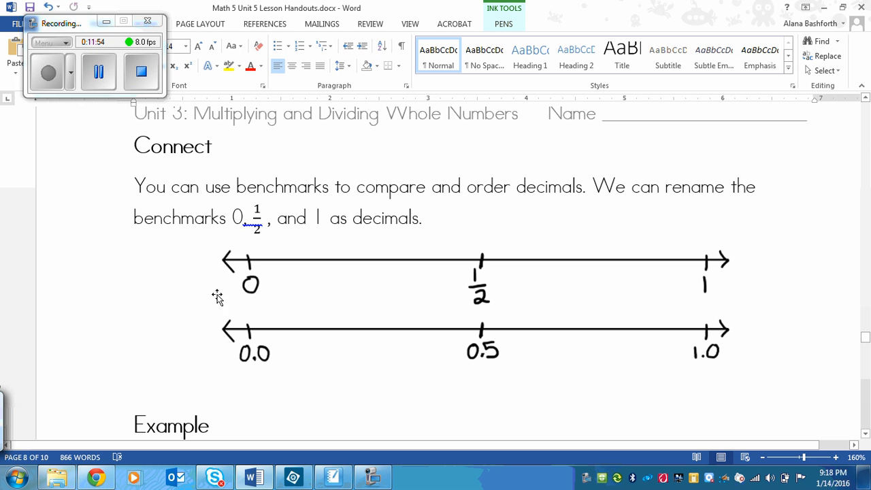
pyautogui.moveTo(225, 264)
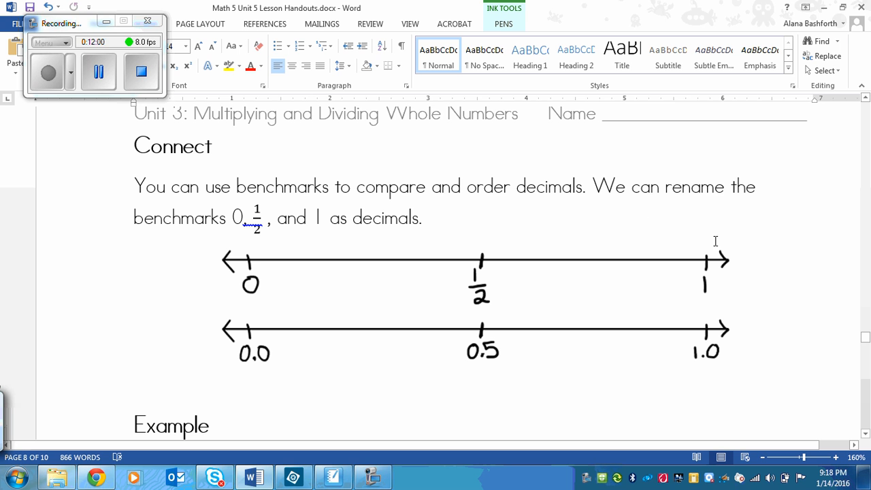
pyautogui.moveTo(512, 286)
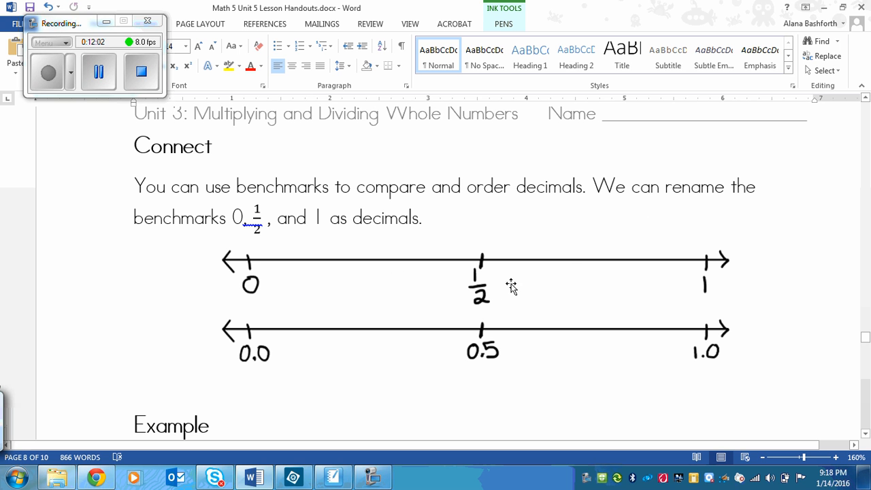
pyautogui.moveTo(347, 286)
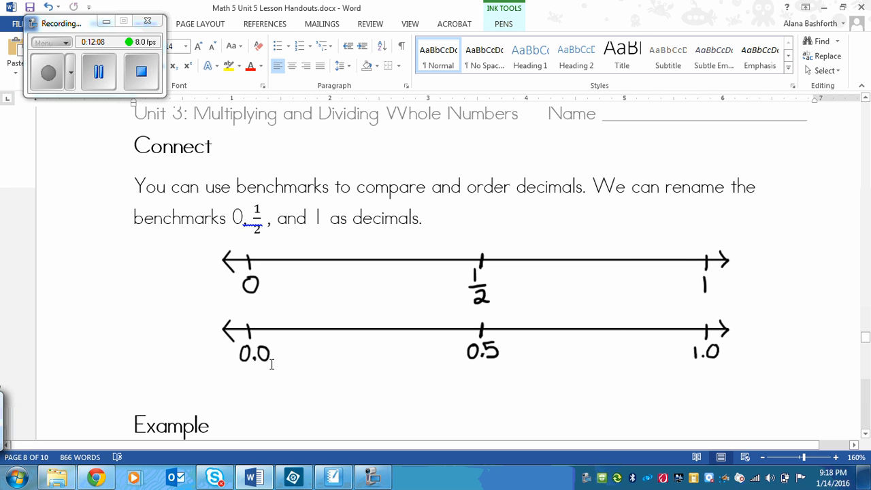
pyautogui.moveTo(252, 359)
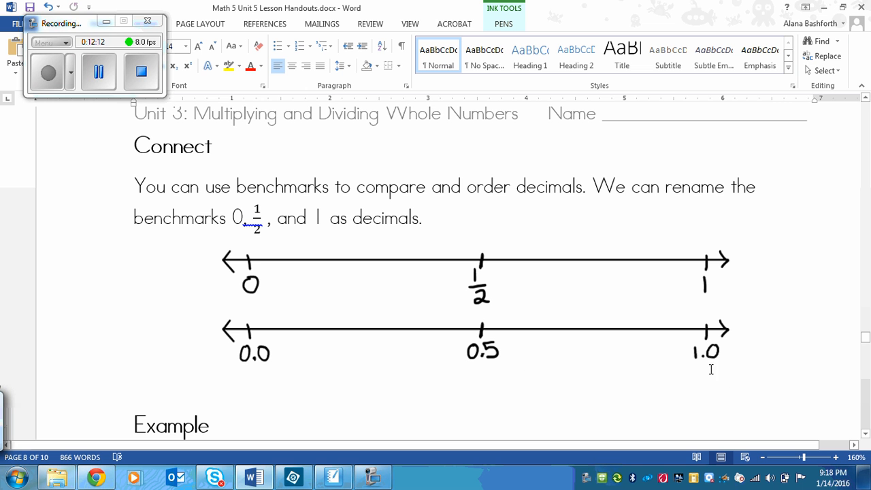
pyautogui.moveTo(864, 338)
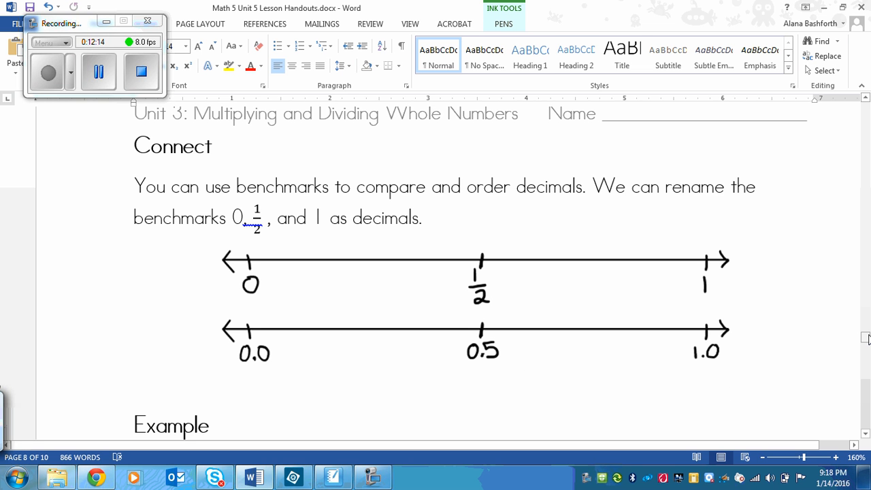
pyautogui.scroll(-3)
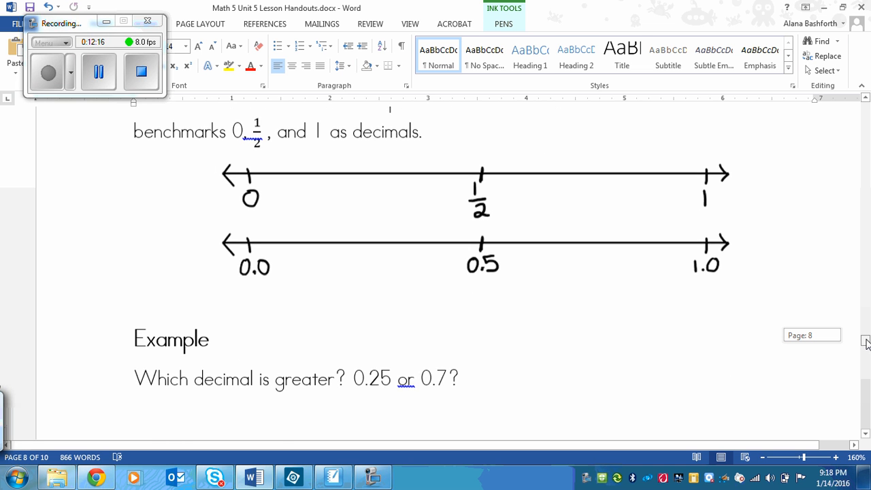
pyautogui.scroll(-3)
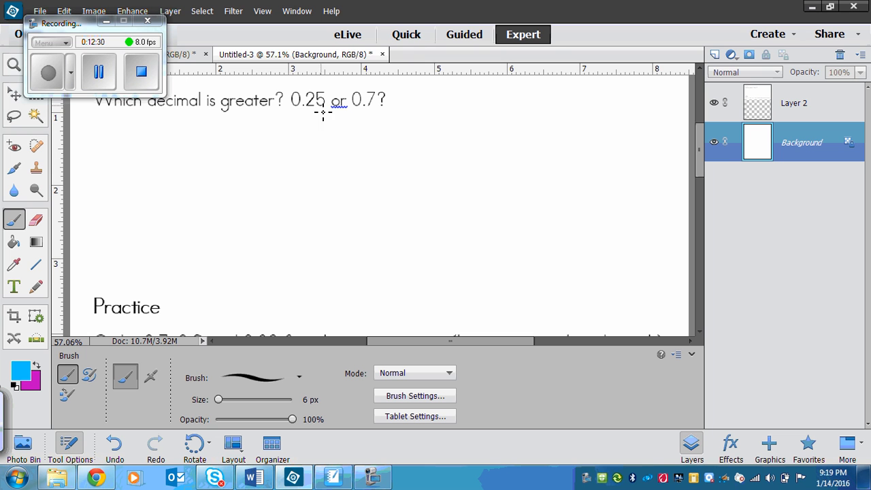
pyautogui.moveTo(310, 116)
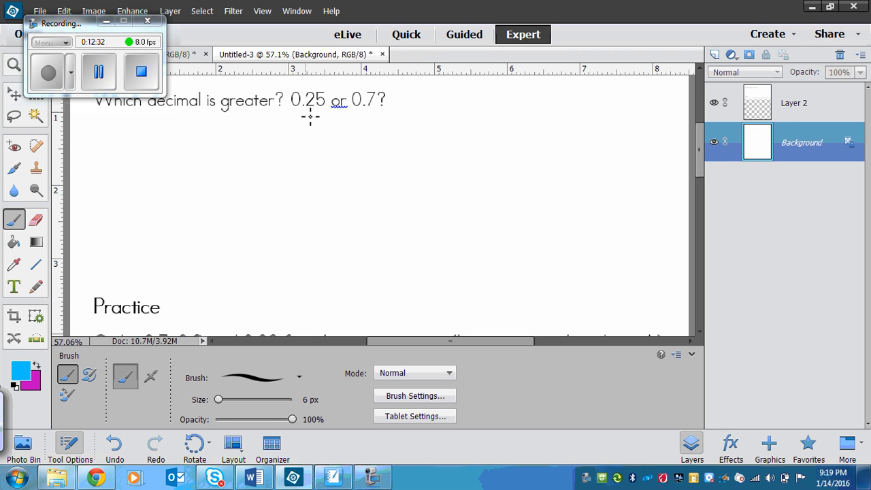
pyautogui.moveTo(380, 139)
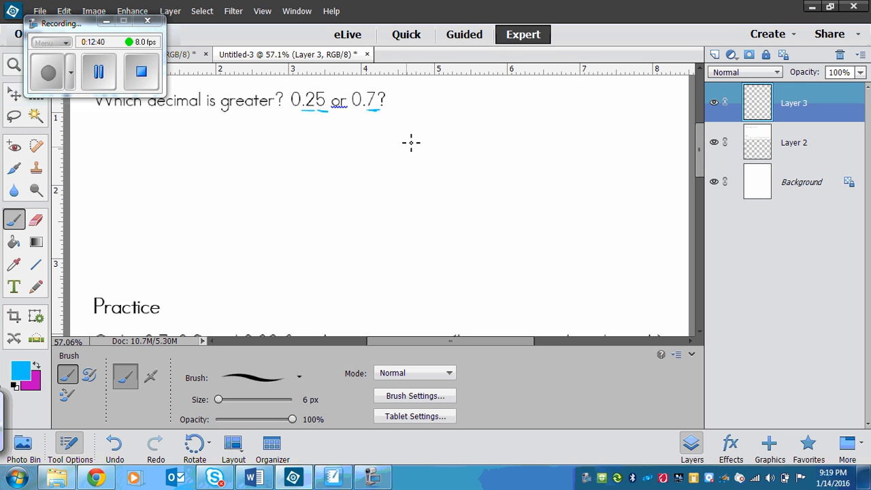
pyautogui.moveTo(386, 95)
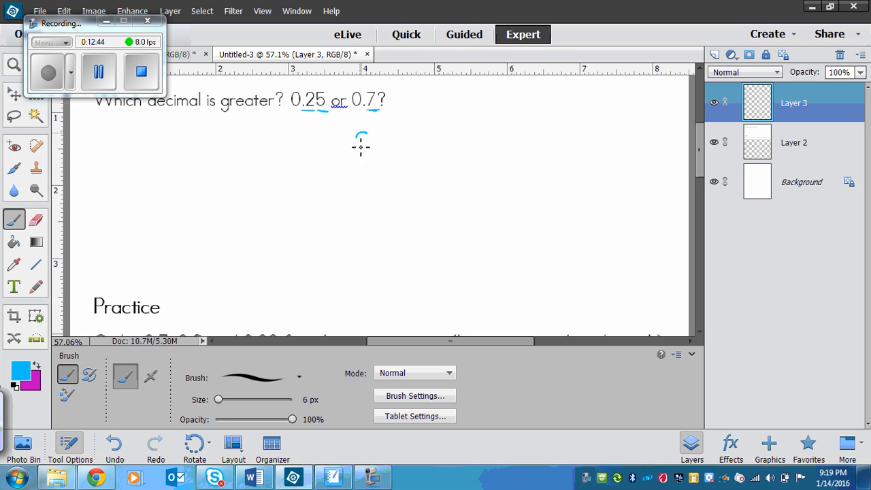
# Handwrite 0.70, then 0.25 to its left, joined by a less-than sign
pyautogui.moveTo(361, 145); pyautogui.dragTo(365, 141)
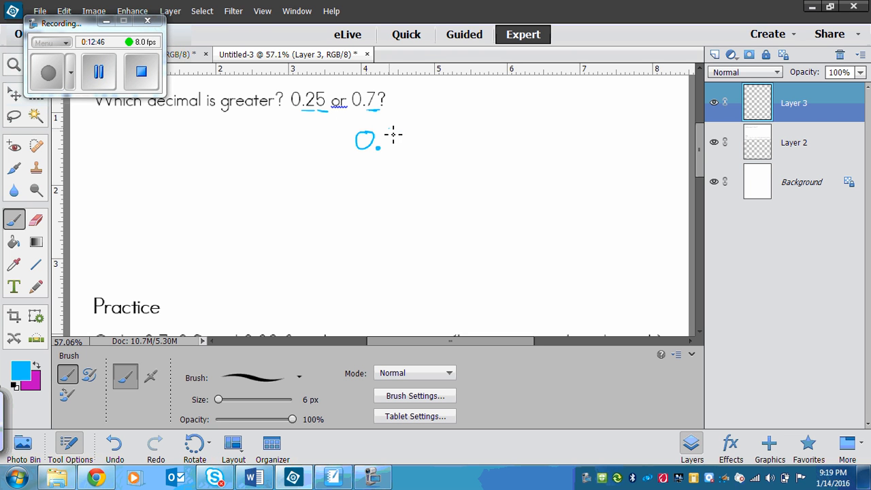
pyautogui.moveTo(381, 136); pyautogui.dragTo(408, 147)
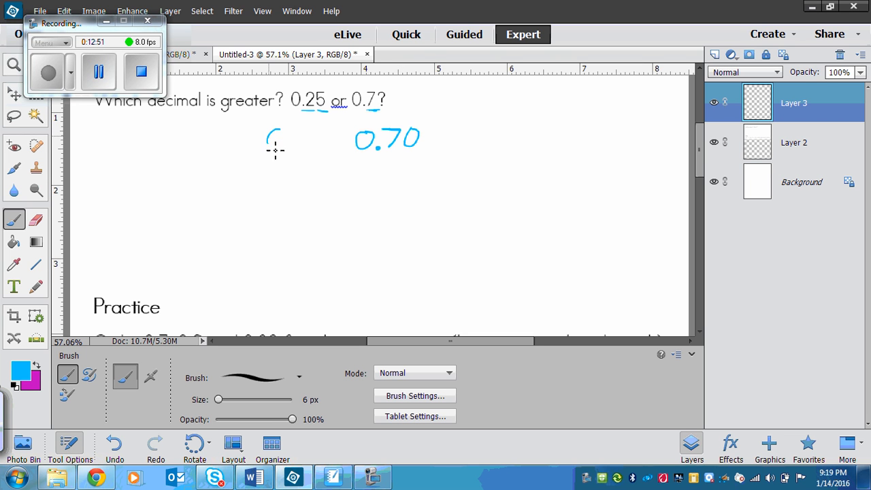
pyautogui.moveTo(269, 143); pyautogui.dragTo(303, 146)
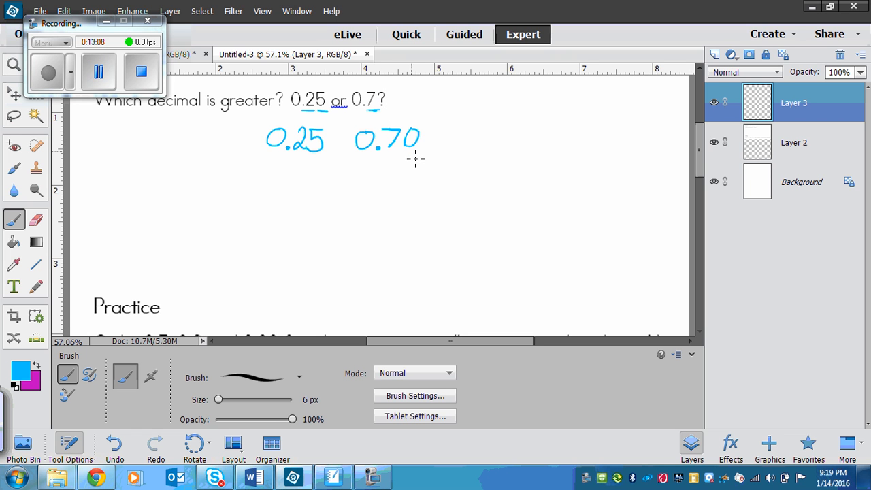
pyautogui.moveTo(295, 177)
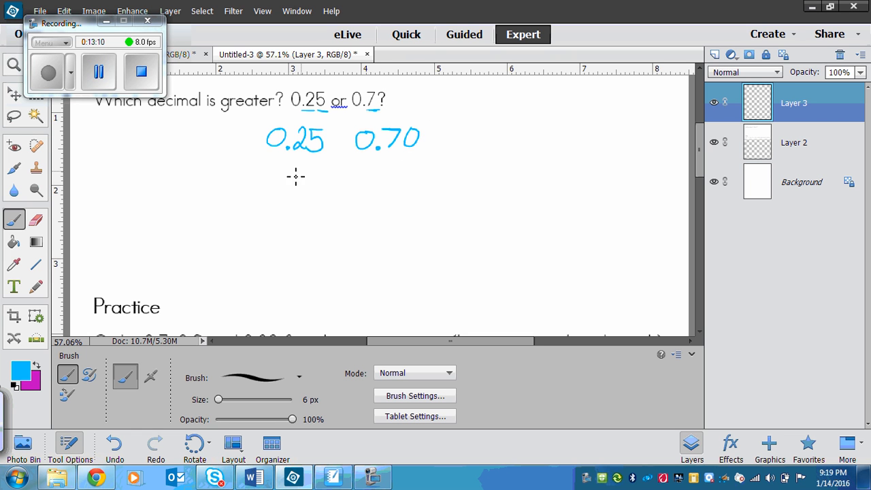
pyautogui.moveTo(305, 152)
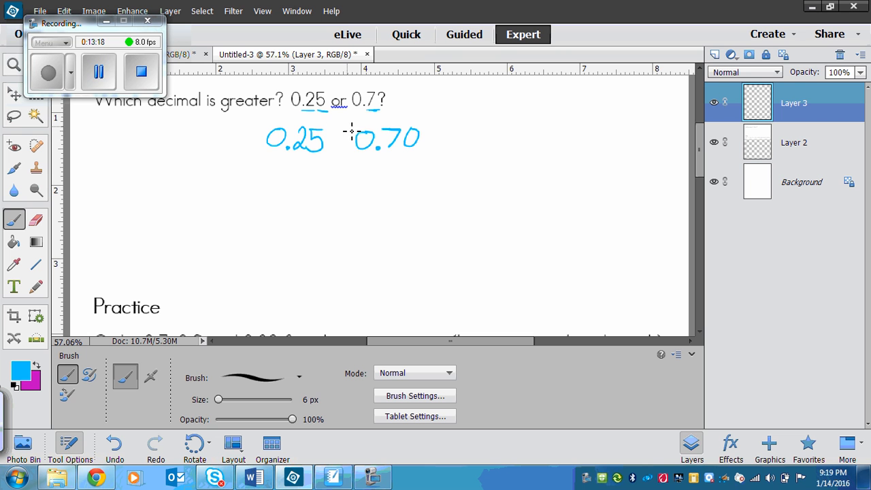
pyautogui.moveTo(347, 126); pyautogui.dragTo(337, 146)
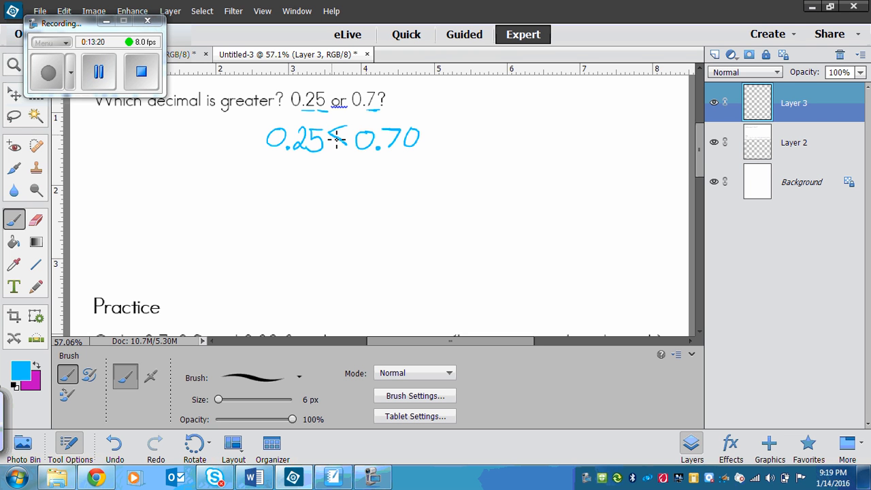
pyautogui.moveTo(351, 130); pyautogui.dragTo(337, 141)
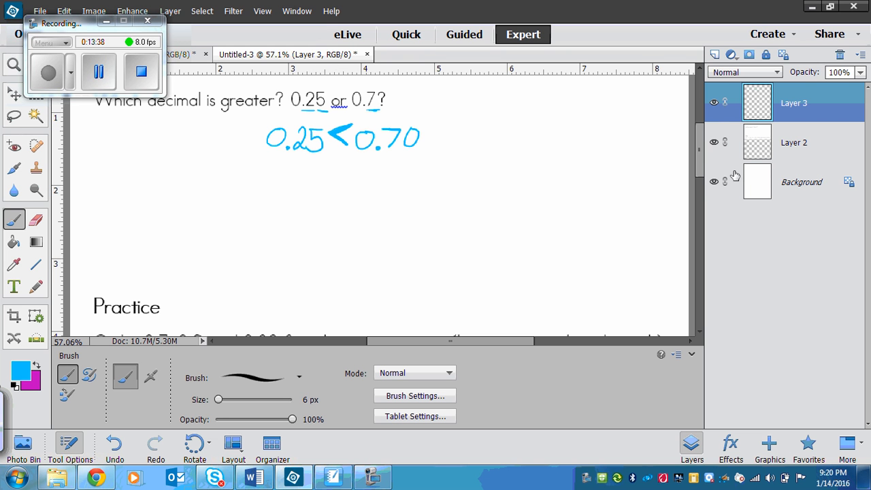
# Scroll down to the Practice task ordering 0.7, 0.9 and 0.32
pyautogui.scroll(-3)
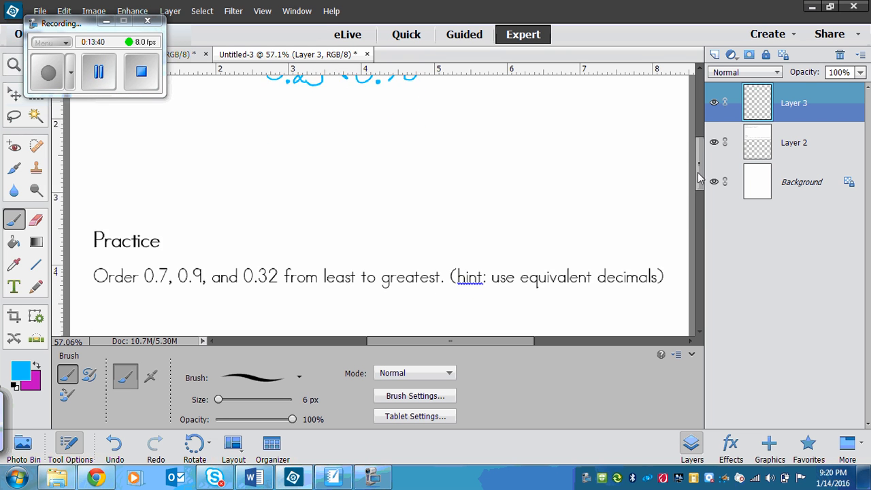
pyautogui.scroll(-3)
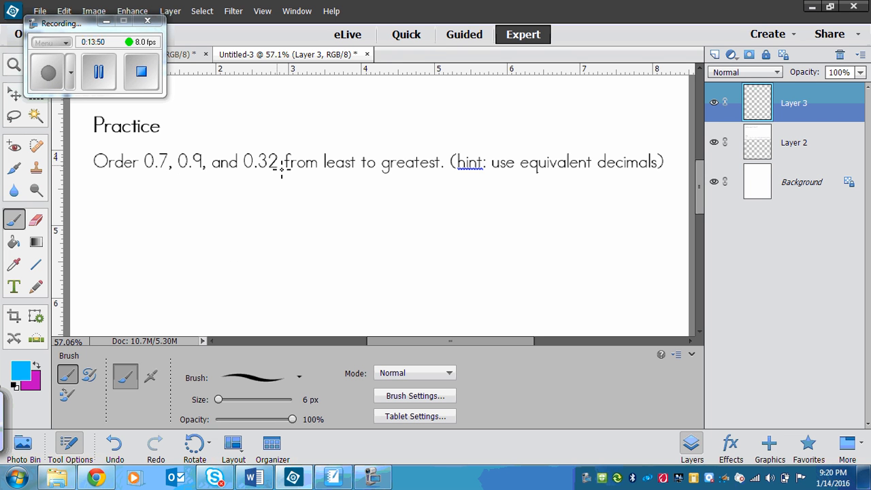
pyautogui.moveTo(430, 186)
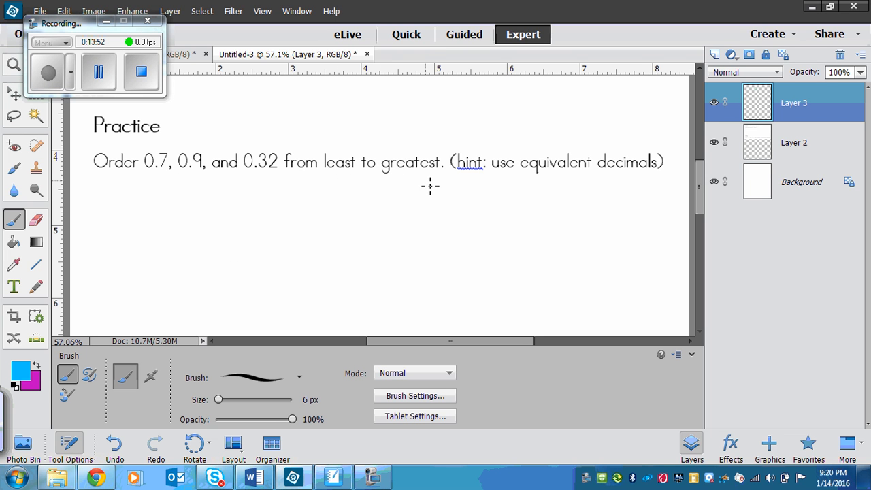
pyautogui.moveTo(453, 178)
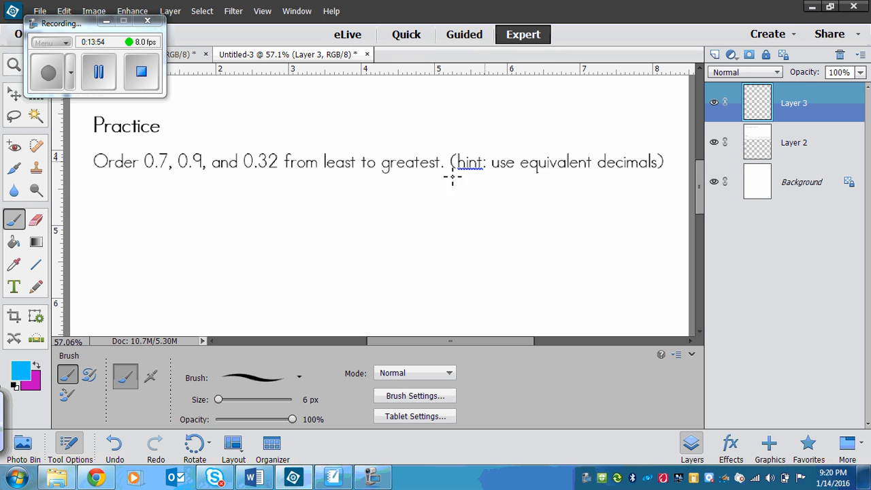
pyautogui.moveTo(574, 177)
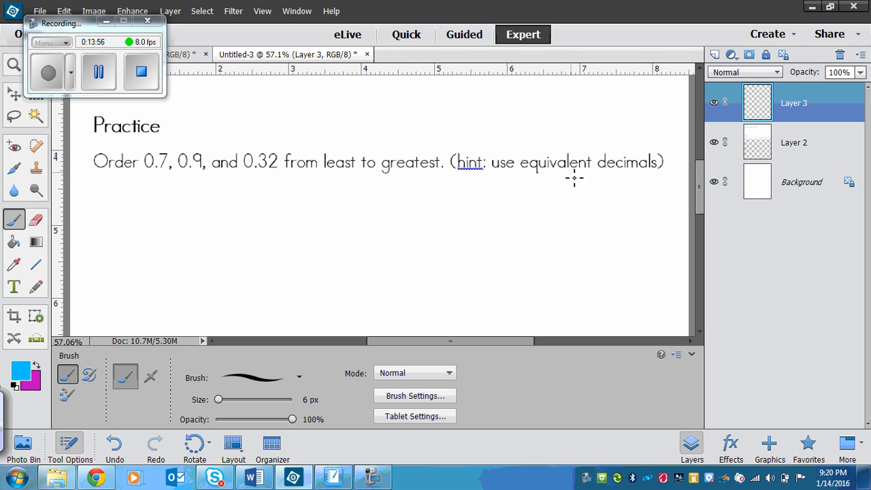
pyautogui.moveTo(179, 204)
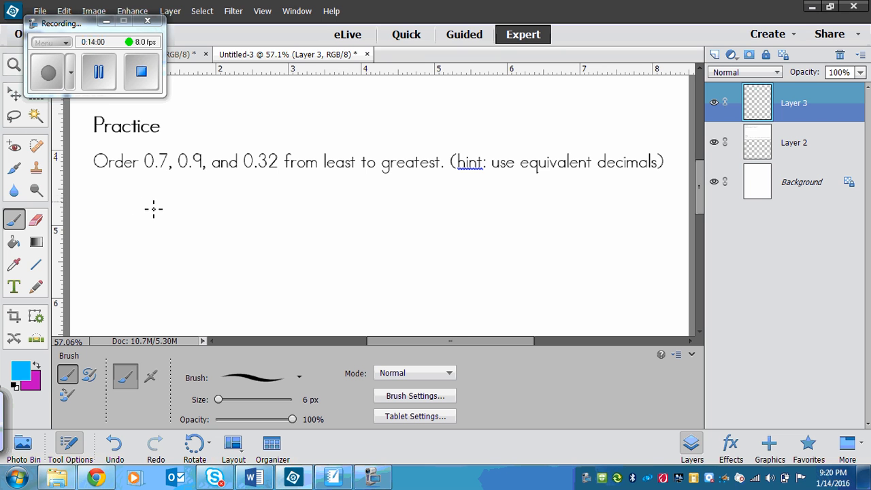
pyautogui.moveTo(190, 201)
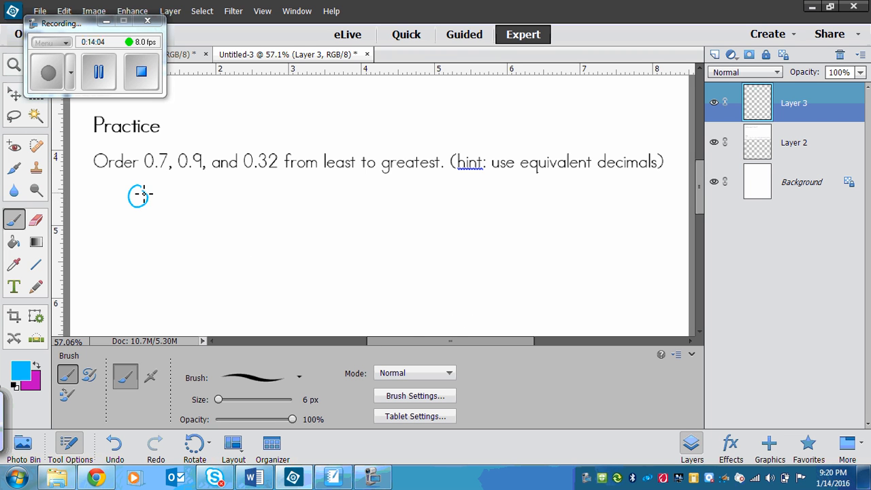
# Brush 0.70, 0.90 and 0.32 in blue beneath the Practice question
pyautogui.moveTo(133, 193); pyautogui.dragTo(187, 211)
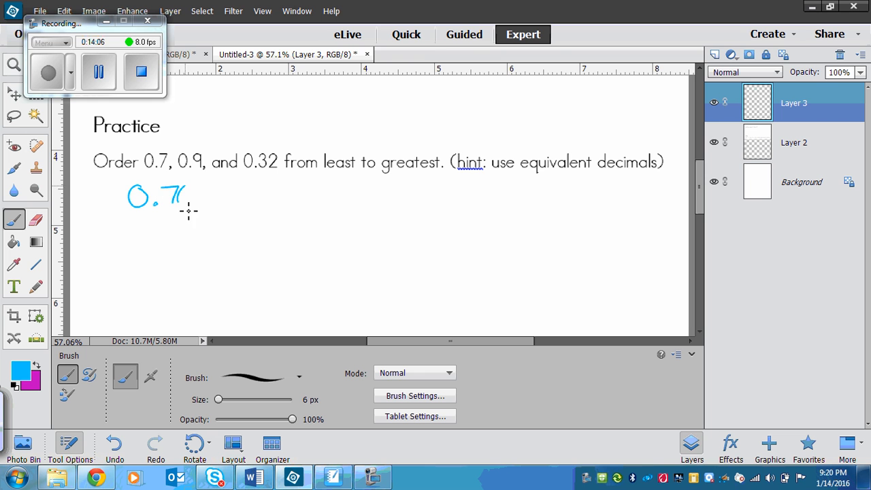
pyautogui.moveTo(184, 200); pyautogui.dragTo(259, 207)
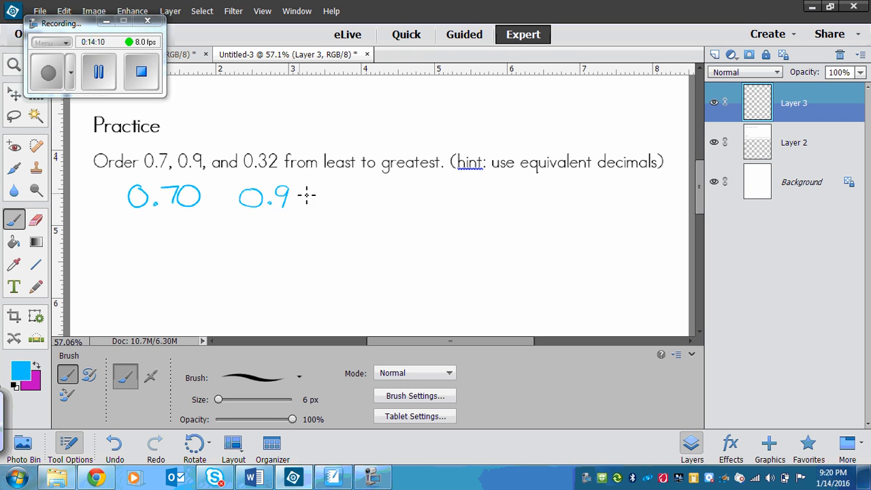
pyautogui.moveTo(286, 197); pyautogui.dragTo(368, 211)
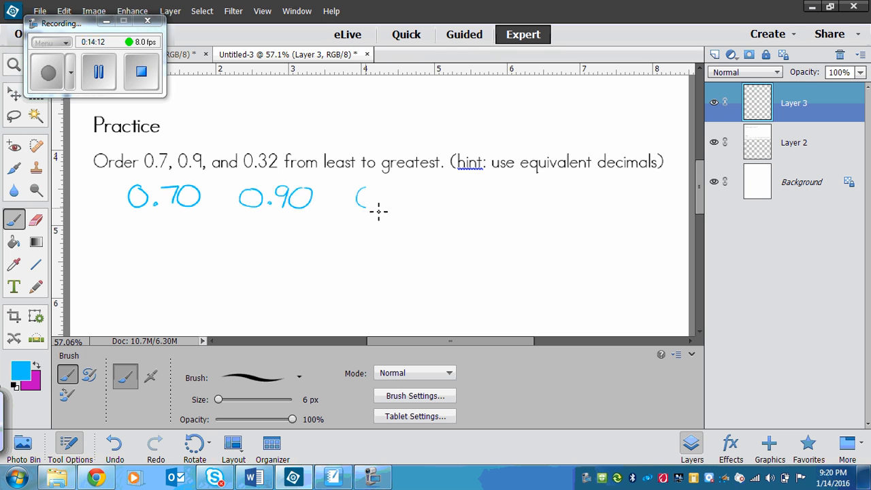
pyautogui.moveTo(367, 197); pyautogui.dragTo(408, 197)
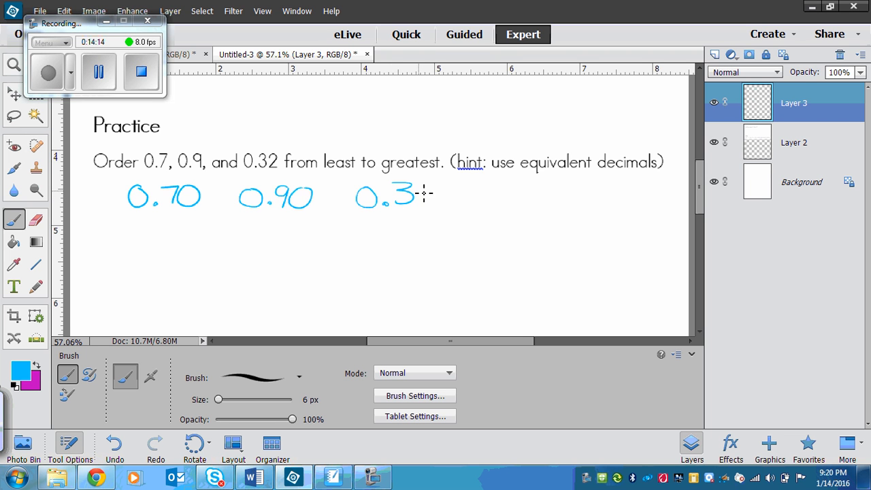
pyautogui.moveTo(415, 191); pyautogui.dragTo(435, 200)
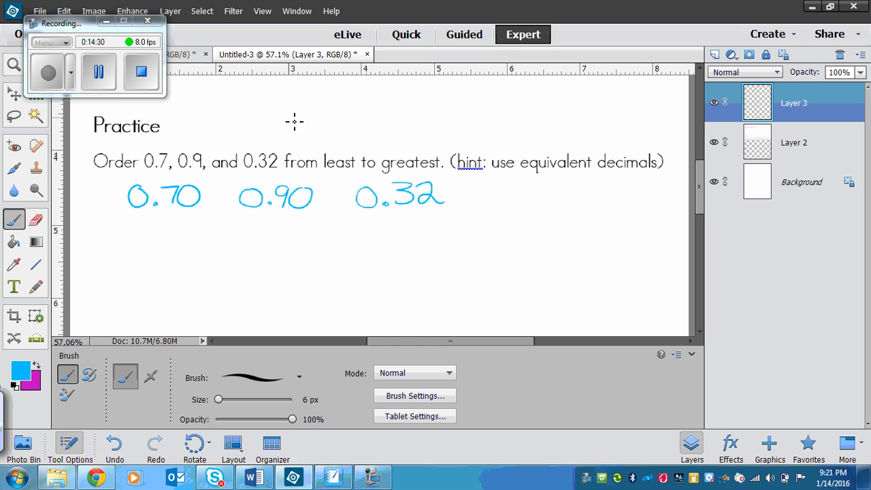
pyautogui.moveTo(258, 172)
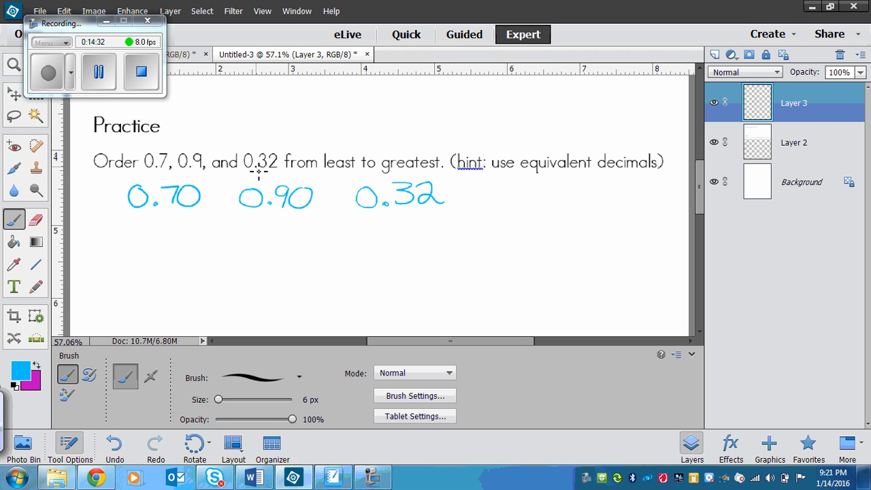
pyautogui.moveTo(359, 220)
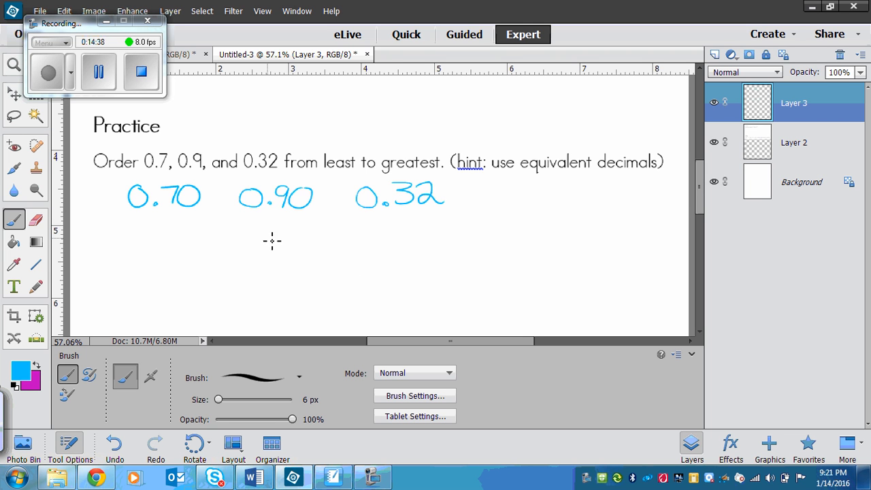
pyautogui.moveTo(184, 192)
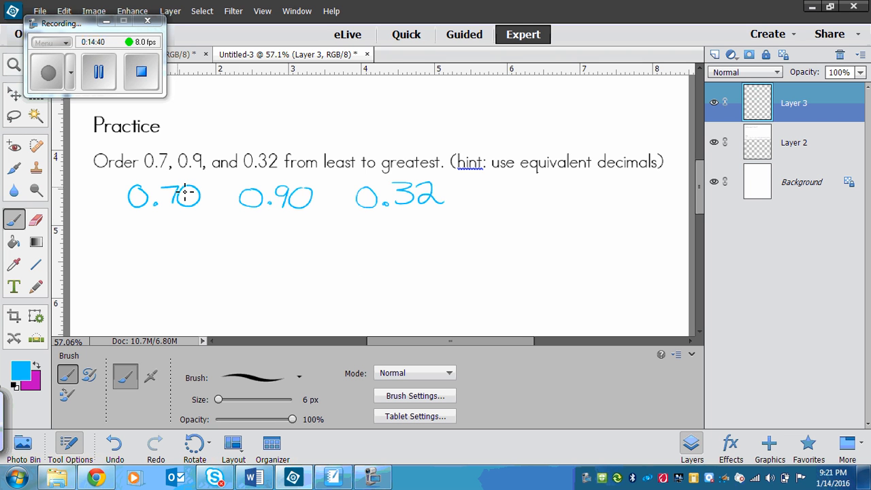
pyautogui.moveTo(333, 176)
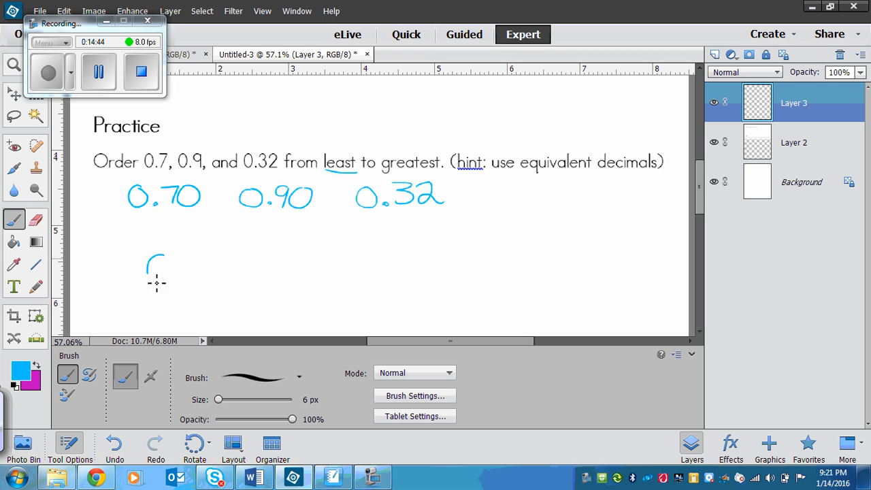
# Underline 'least', write 0.32, 0.70, 0.9, erase the zero from 0.70, then reselect the Brush
pyautogui.moveTo(157, 272); pyautogui.dragTo(204, 272)
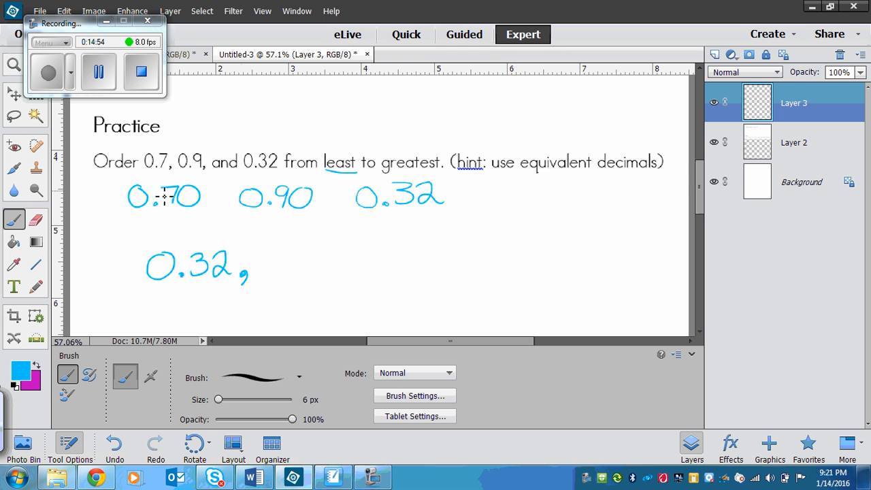
pyautogui.moveTo(258, 252); pyautogui.dragTo(279, 272)
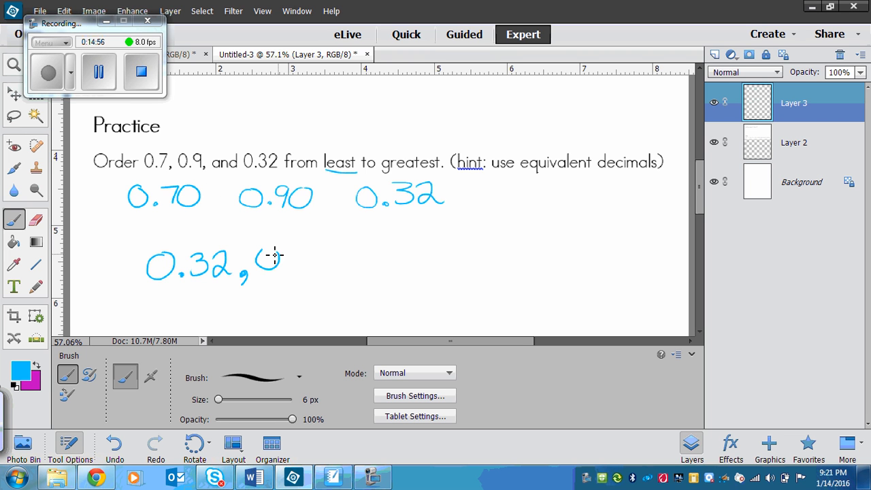
pyautogui.moveTo(265, 265); pyautogui.dragTo(327, 265)
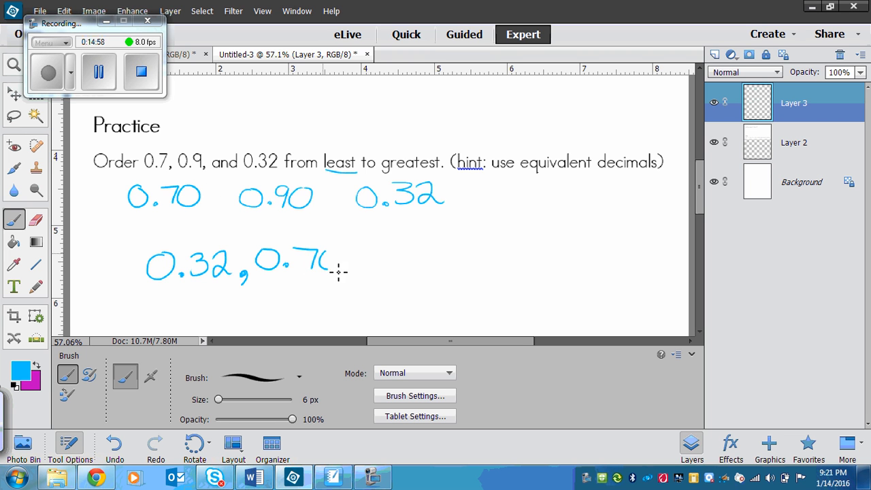
pyautogui.moveTo(327, 266); pyautogui.dragTo(388, 262)
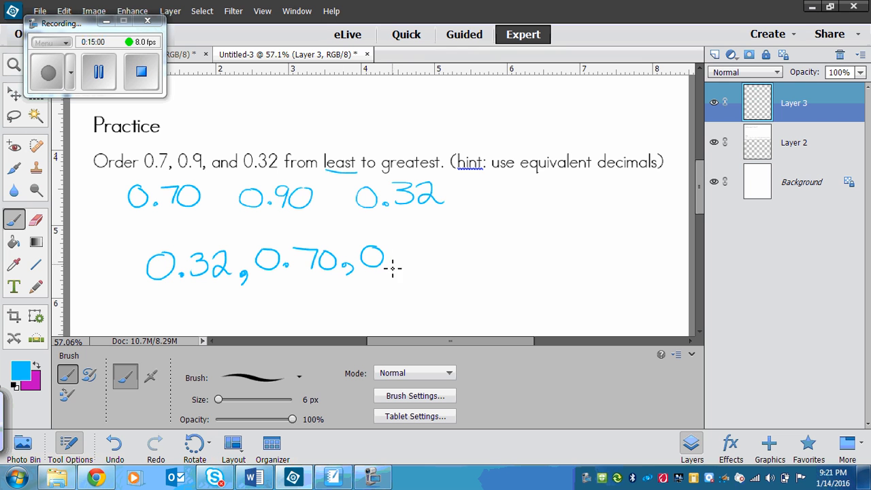
pyautogui.moveTo(391, 269); pyautogui.dragTo(416, 258)
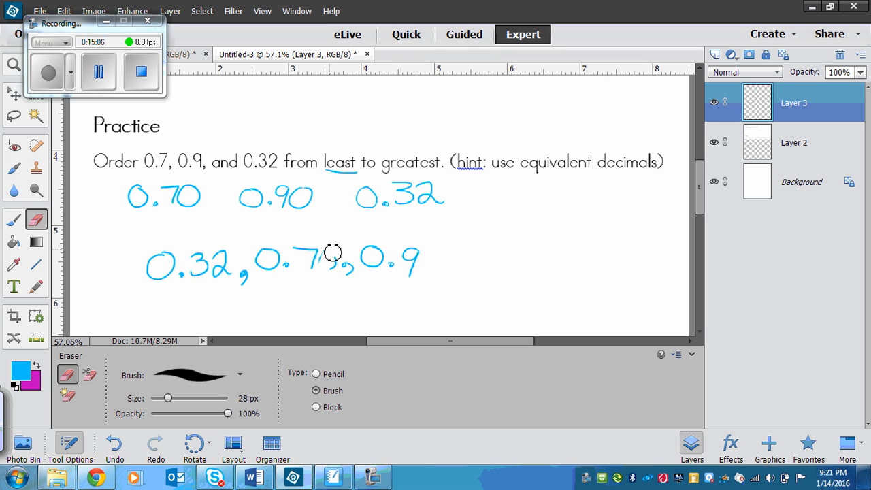
pyautogui.moveTo(333, 253); pyautogui.dragTo(333, 280)
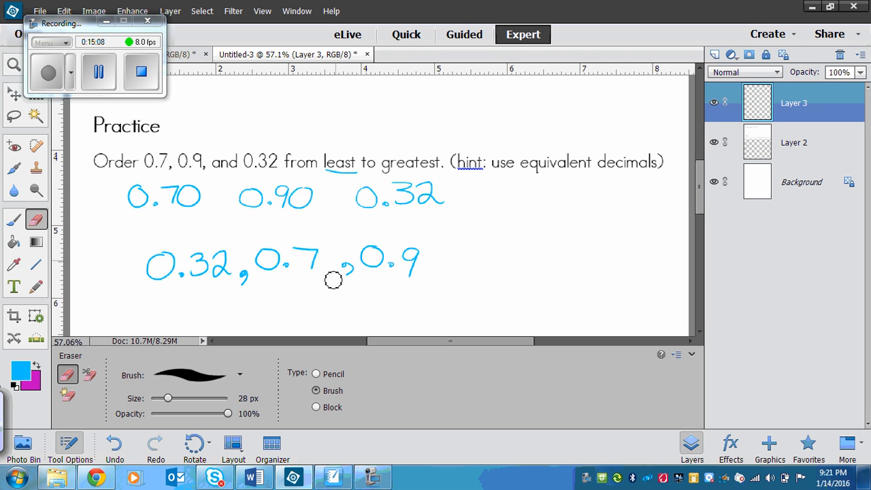
pyautogui.click(14, 219)
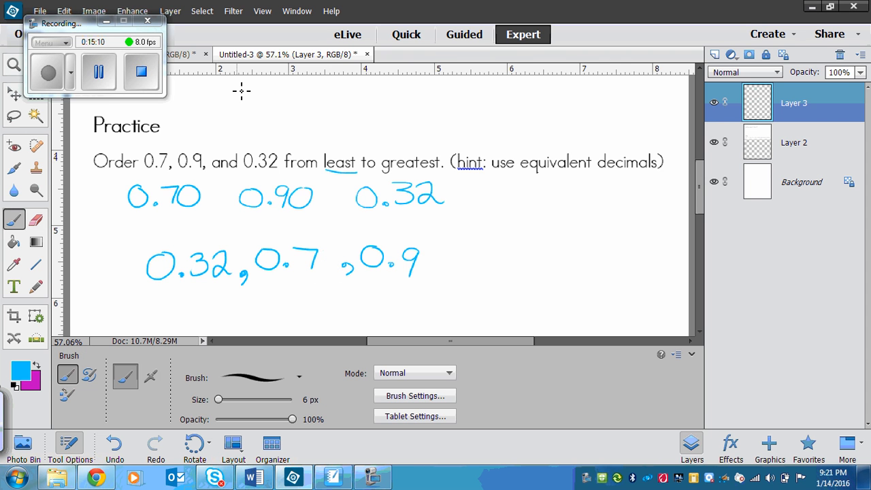
pyautogui.moveTo(631, 189)
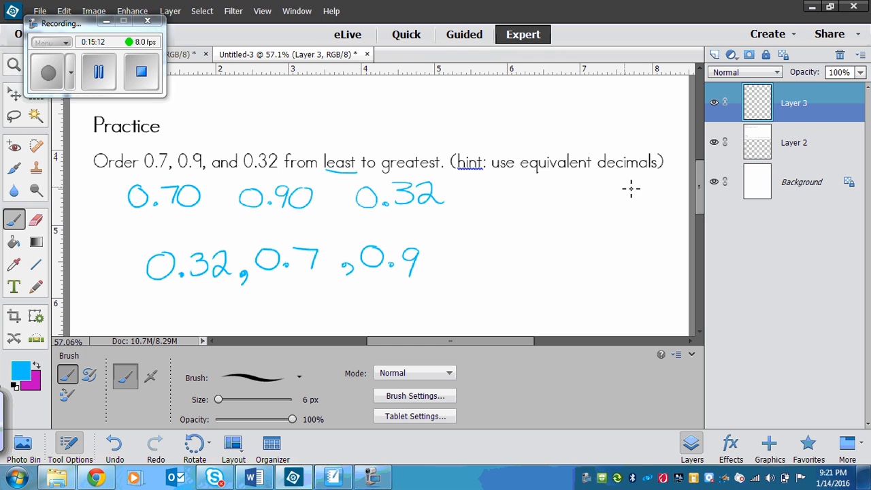
pyautogui.moveTo(514, 207)
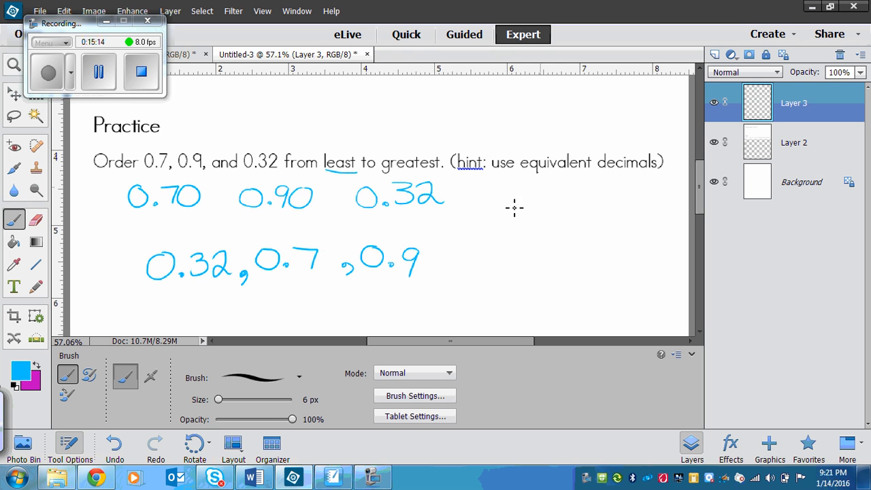